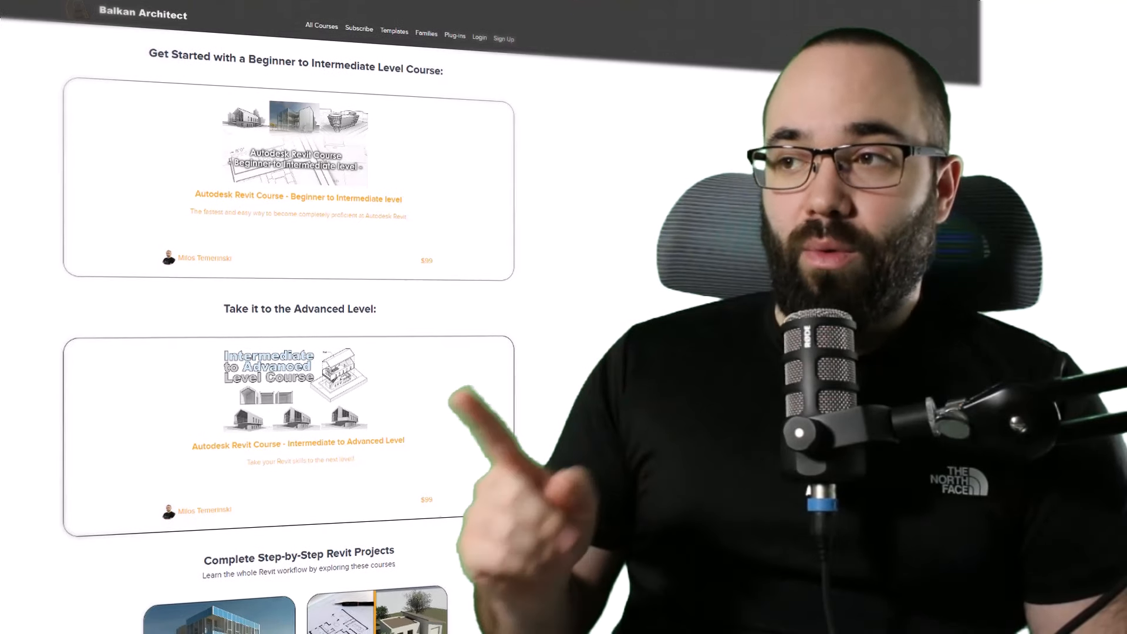
# Scroll through the Balkan Architect courses and stair-families product pages down to the pricing option
pyautogui.scroll(-3)
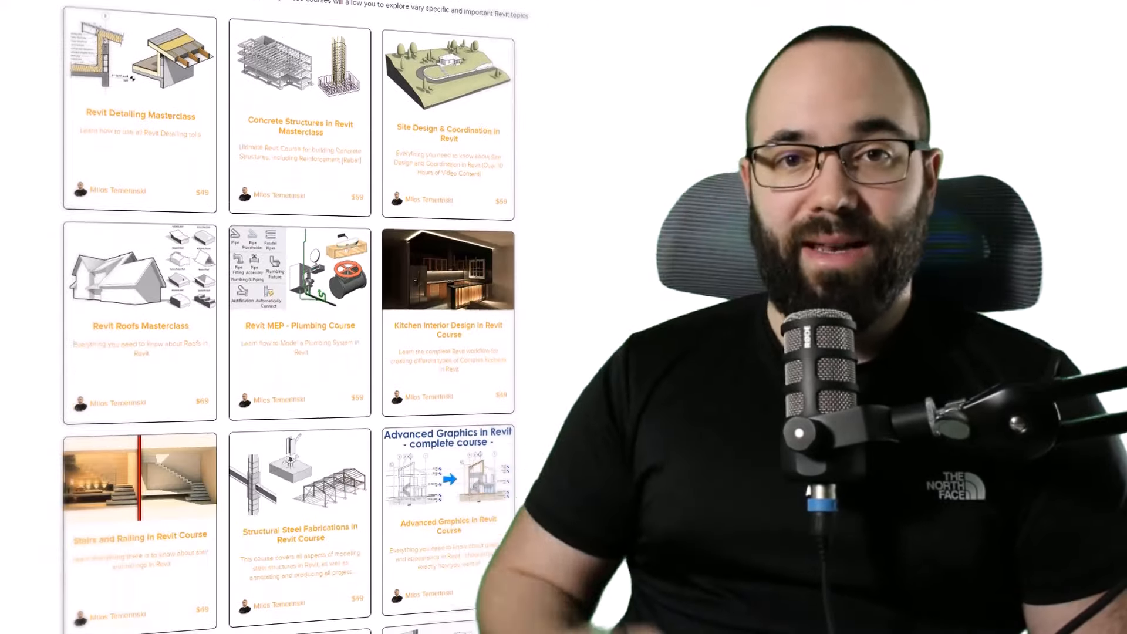
pyautogui.scroll(-3)
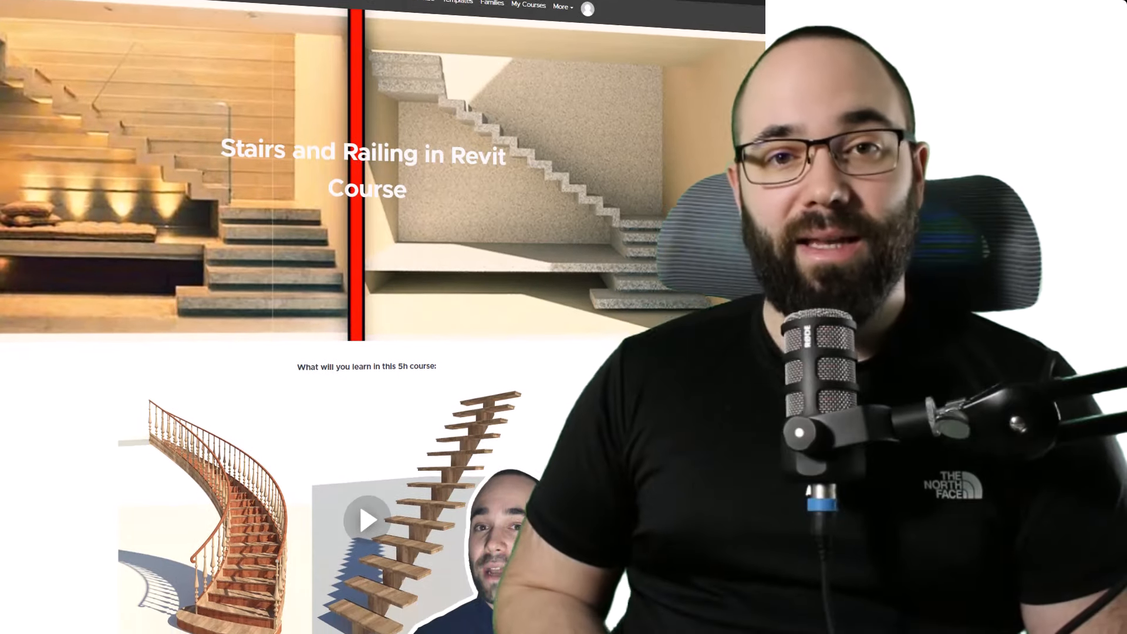
pyautogui.scroll(-3)
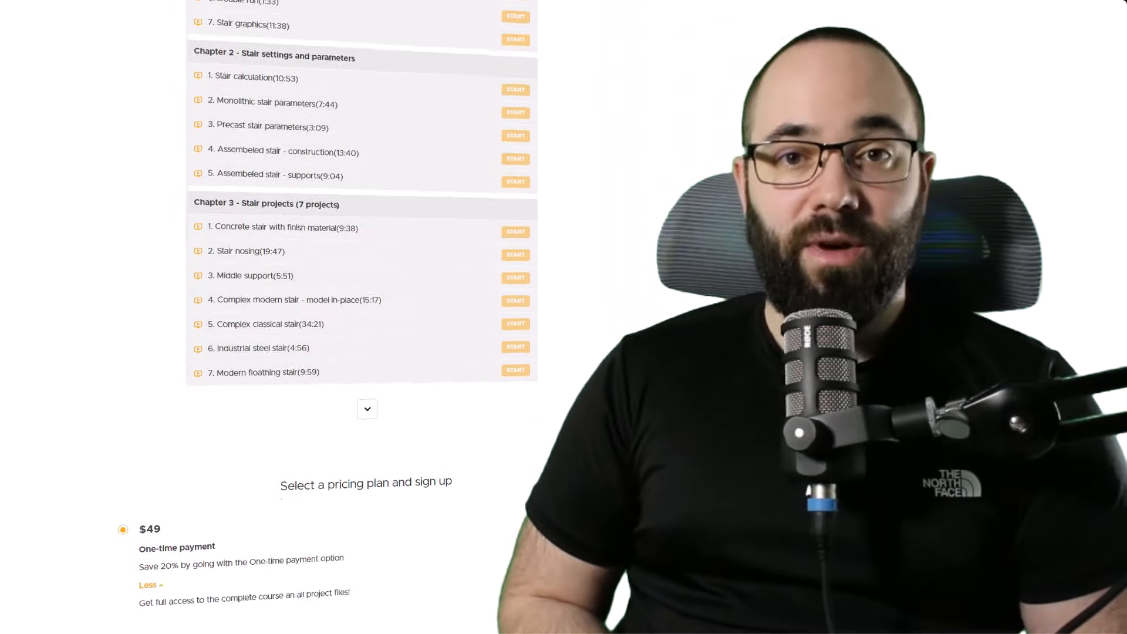
pyautogui.scroll(-3)
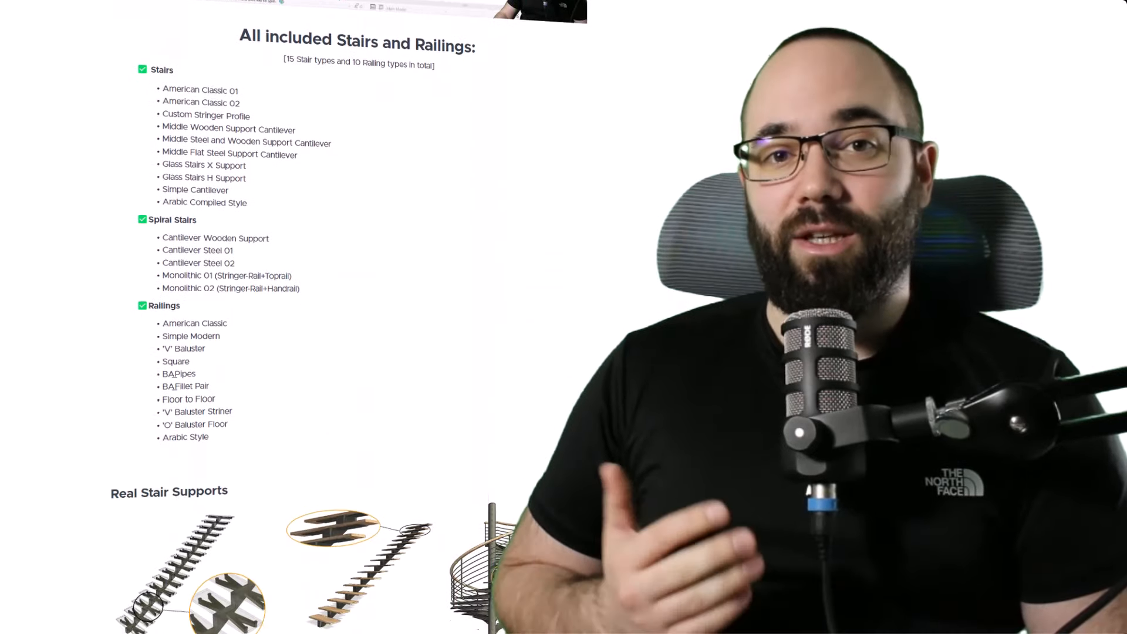
pyautogui.scroll(-3)
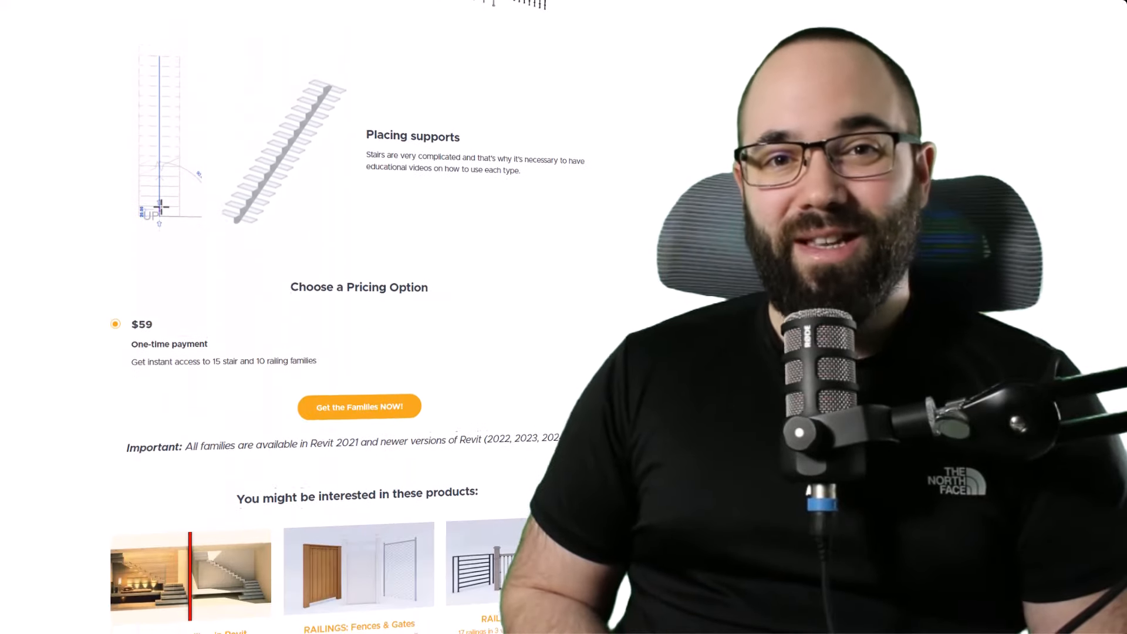
pyautogui.scroll(-3)
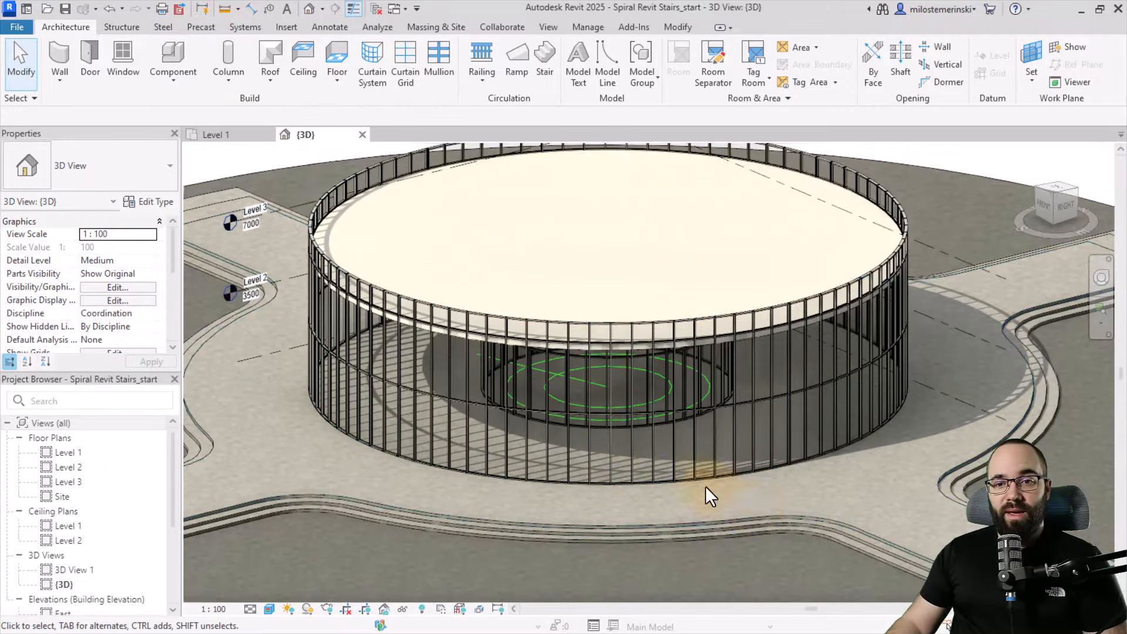
# Open the Level 1 floor plan and start the Stair tool from the Architecture tab
pyautogui.doubleClick(68, 452)
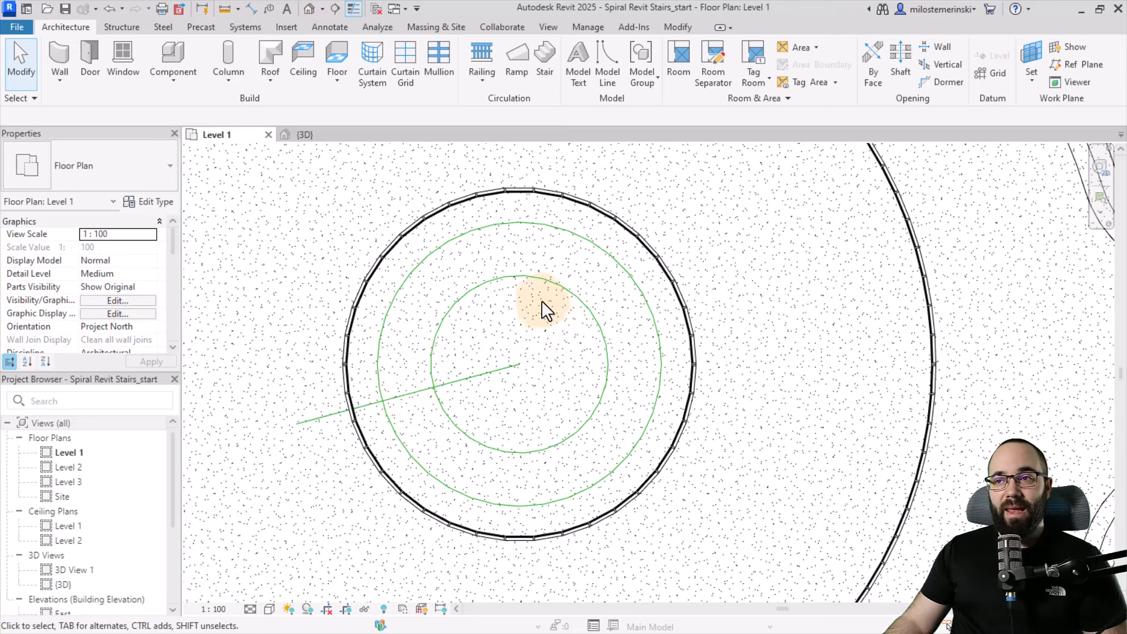
pyautogui.click(545, 59)
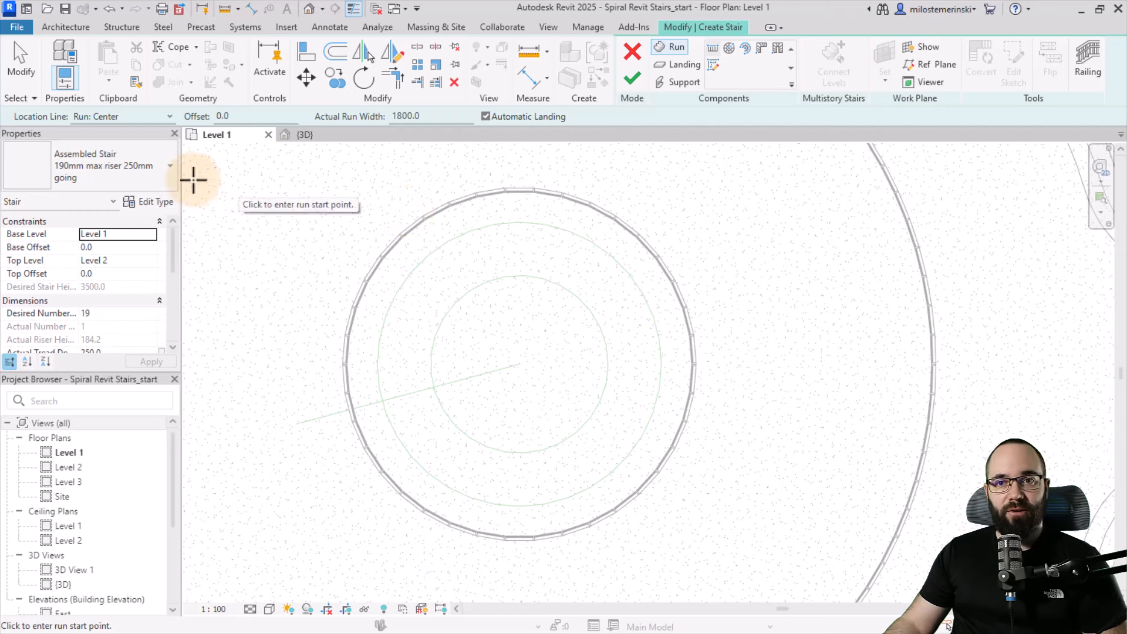
pyautogui.moveTo(107, 183)
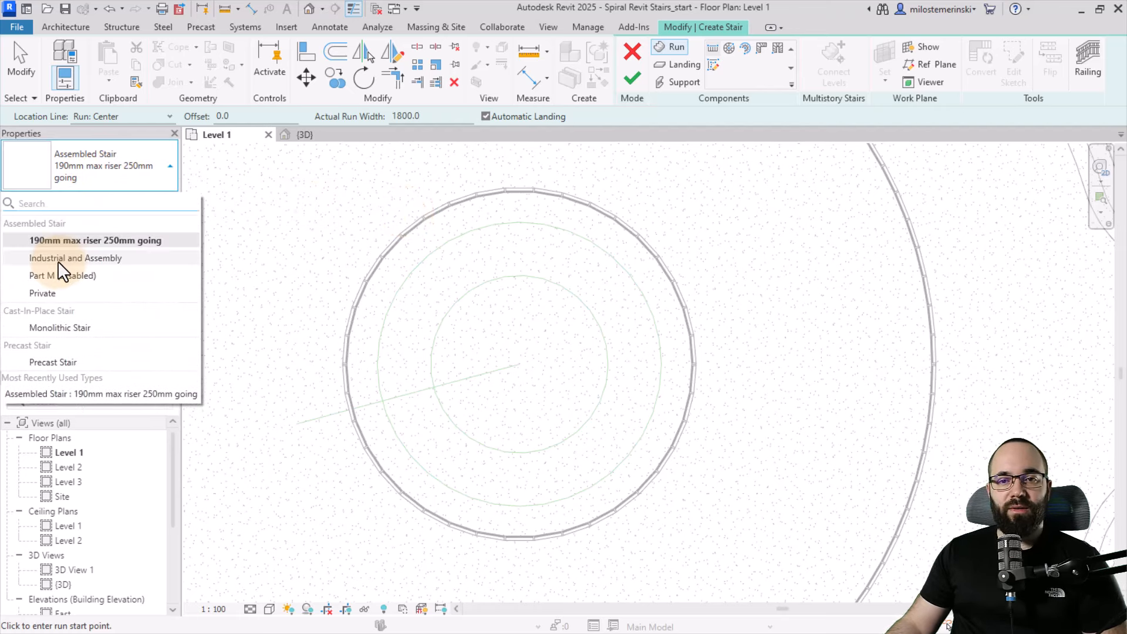
pyautogui.moveTo(68, 362)
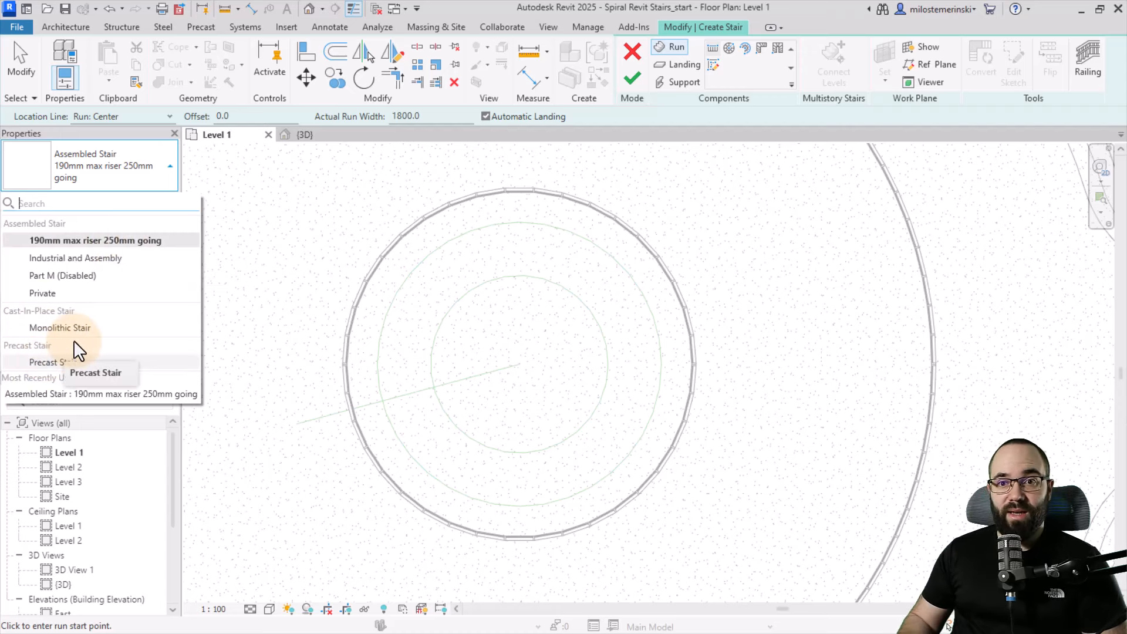
pyautogui.moveTo(122, 247)
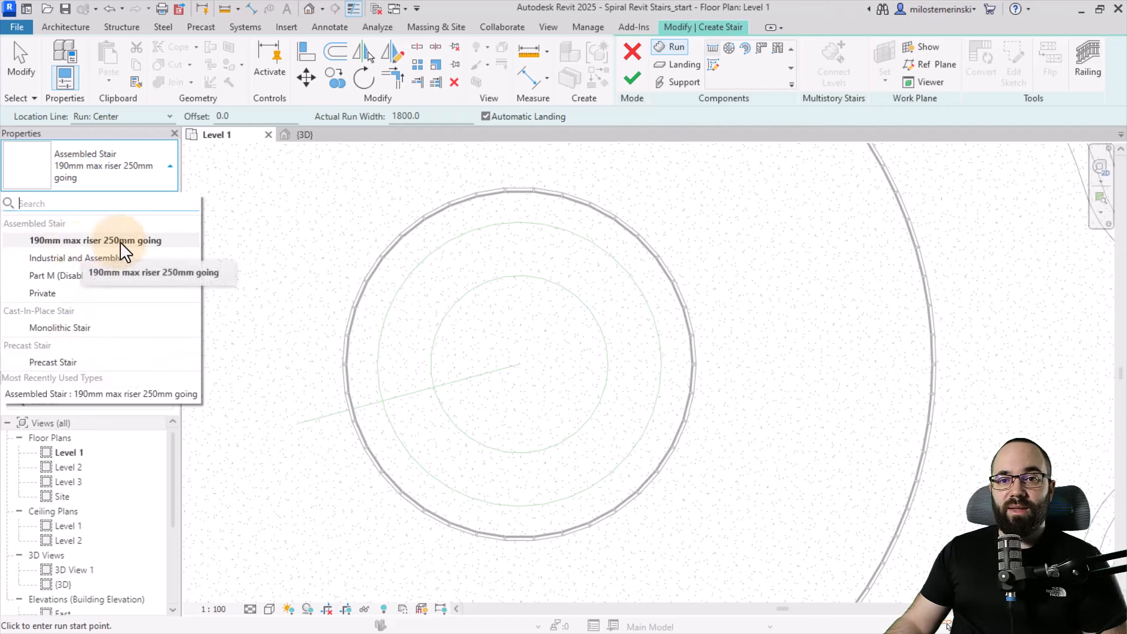
# Keep the 190mm max riser 250mm going stair type and bring up its Type Properties
pyautogui.click(95, 240)
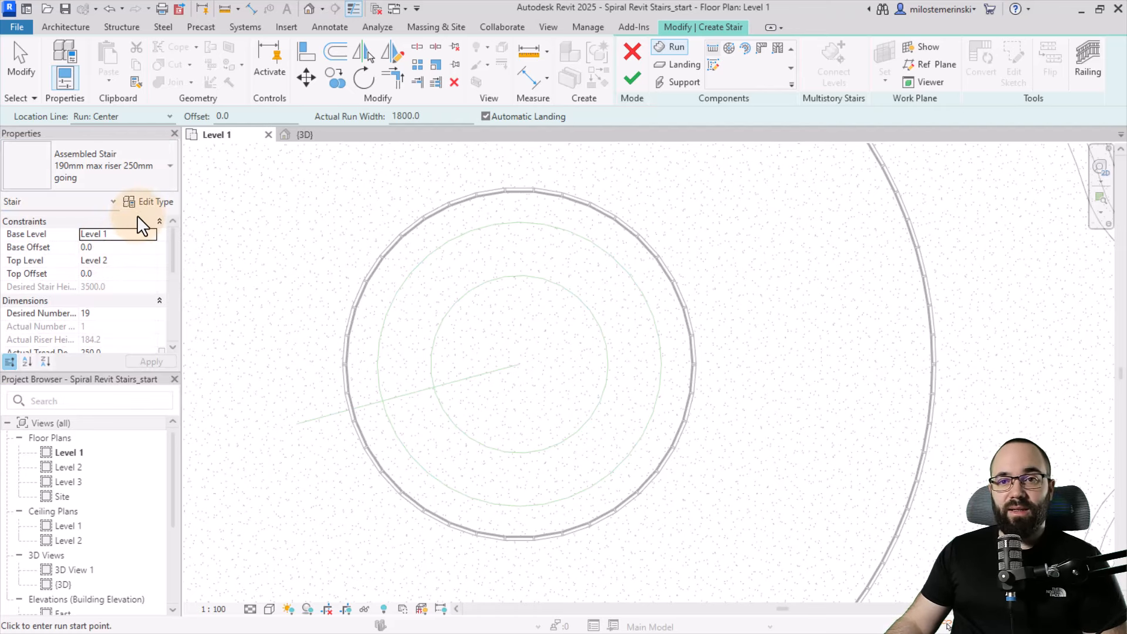
pyautogui.click(152, 202)
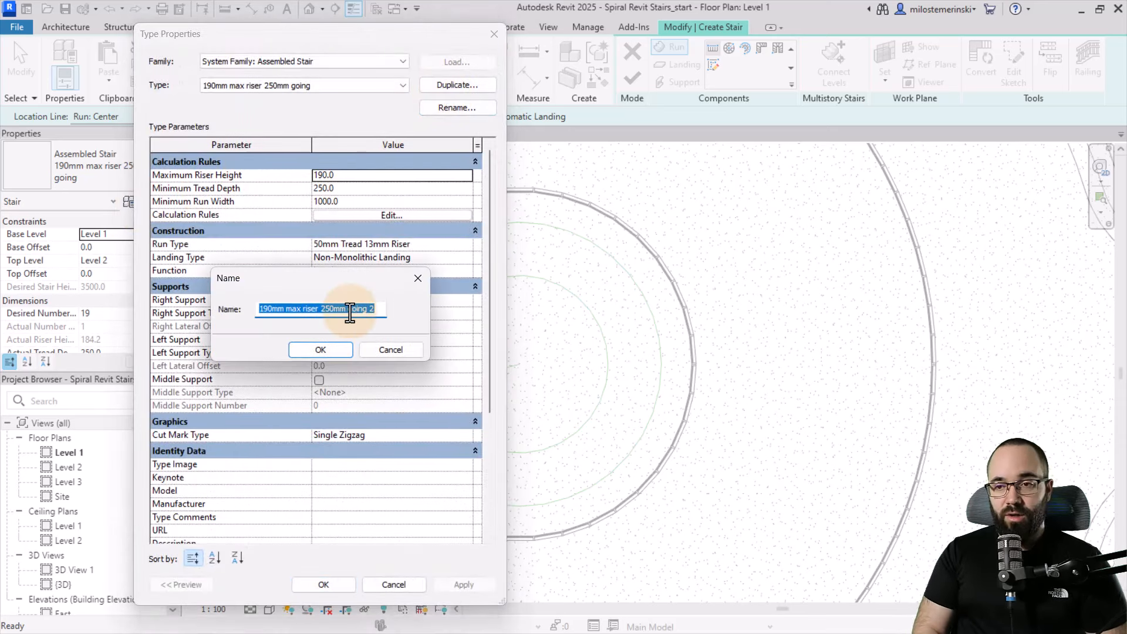
# Confirm the duplicated stair type's name 'New stair'
pyautogui.click(319, 350)
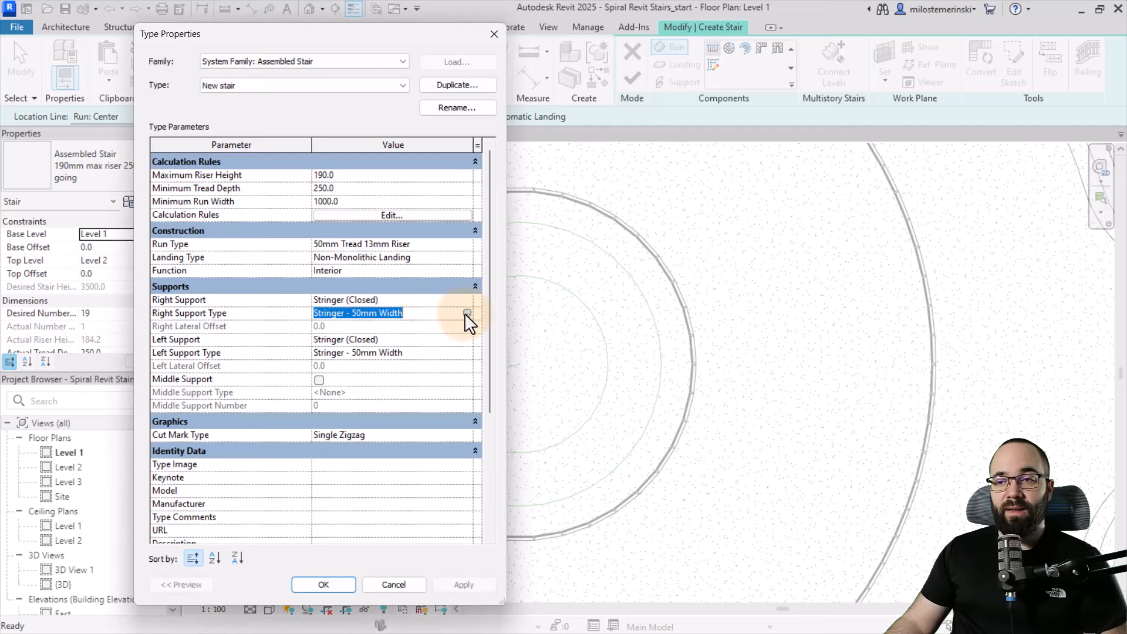
# Duplicate the right support's stringer type as 'New Stringer'
pyautogui.click(466, 312)
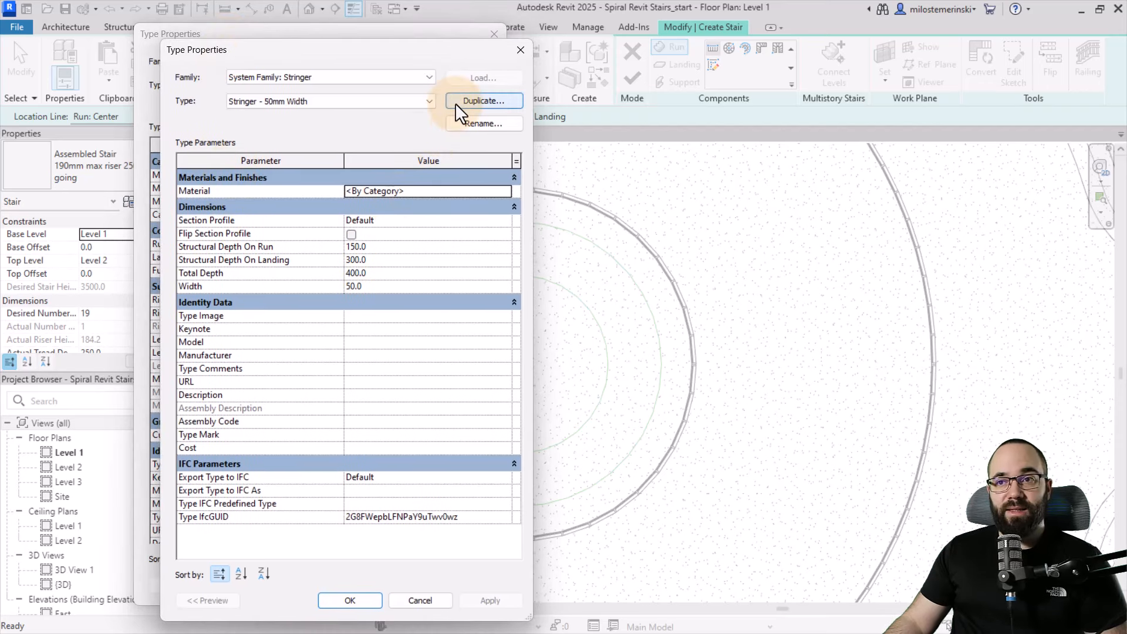
pyautogui.click(483, 101)
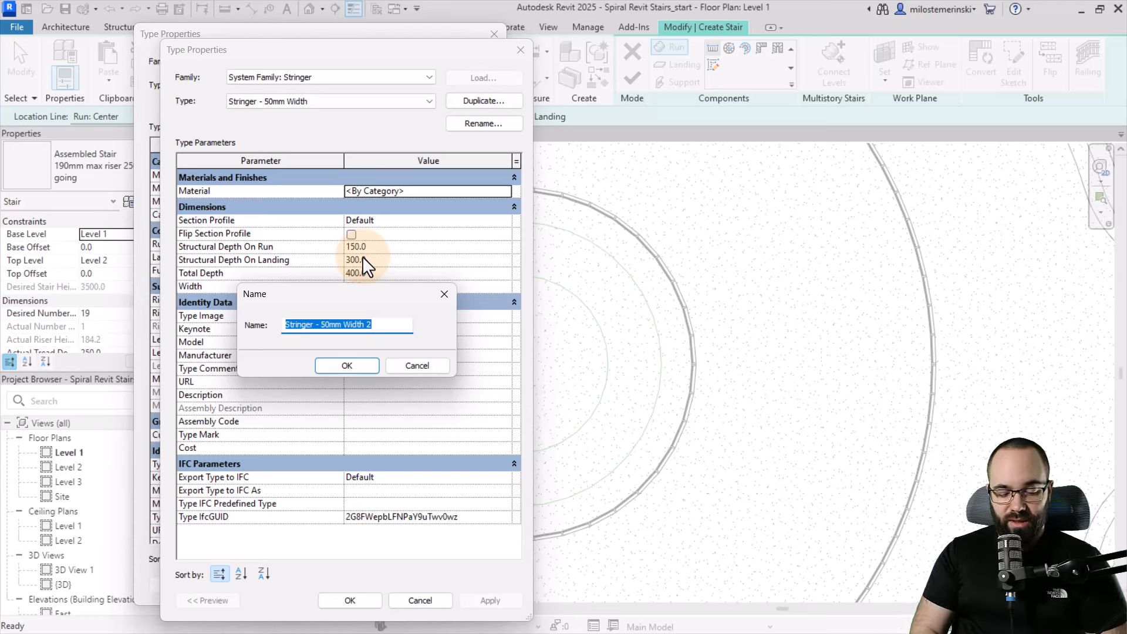
pyautogui.write('New Stringer')
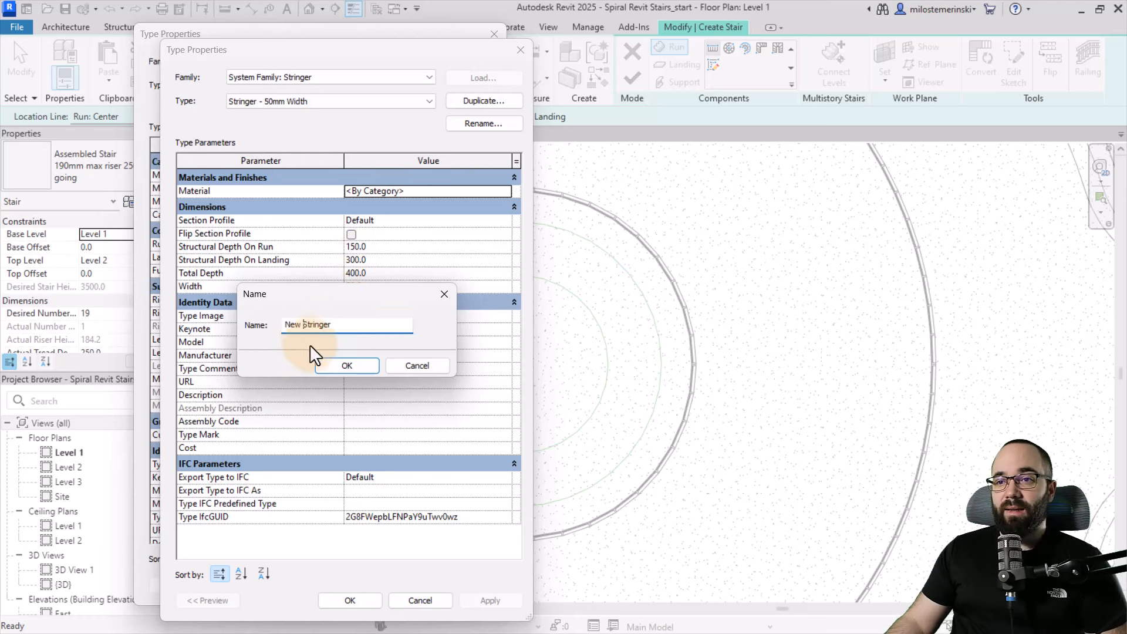
pyautogui.click(348, 365)
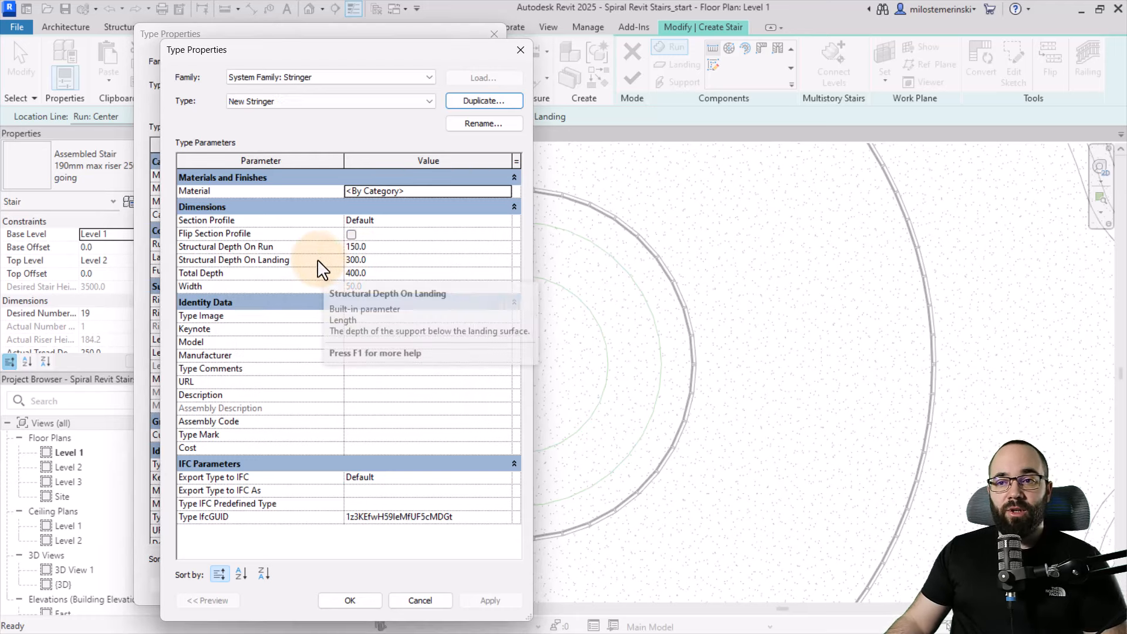
pyautogui.moveTo(338, 251)
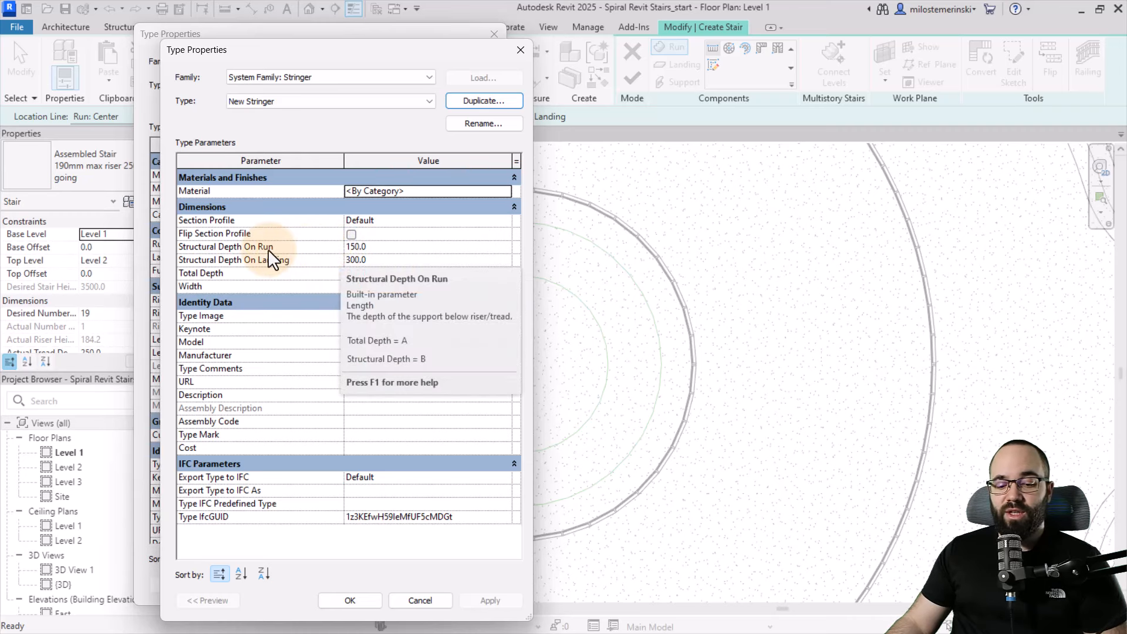
pyautogui.moveTo(298, 257)
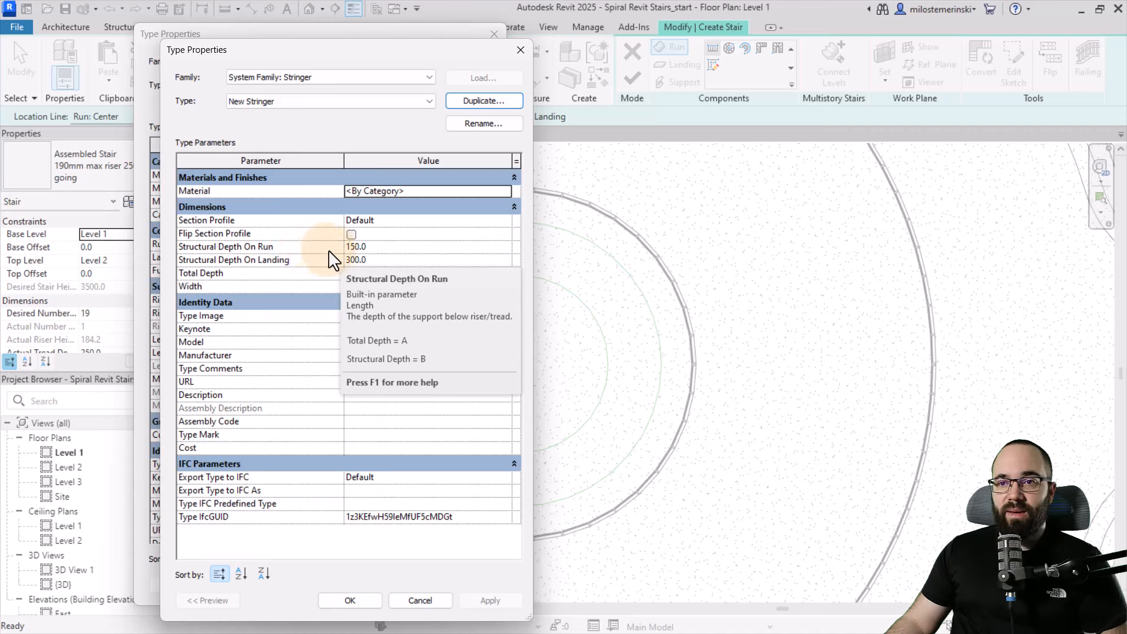
# Set New Stringer's structural depth on run to 380 and accept it as the right support
pyautogui.click(356, 247)
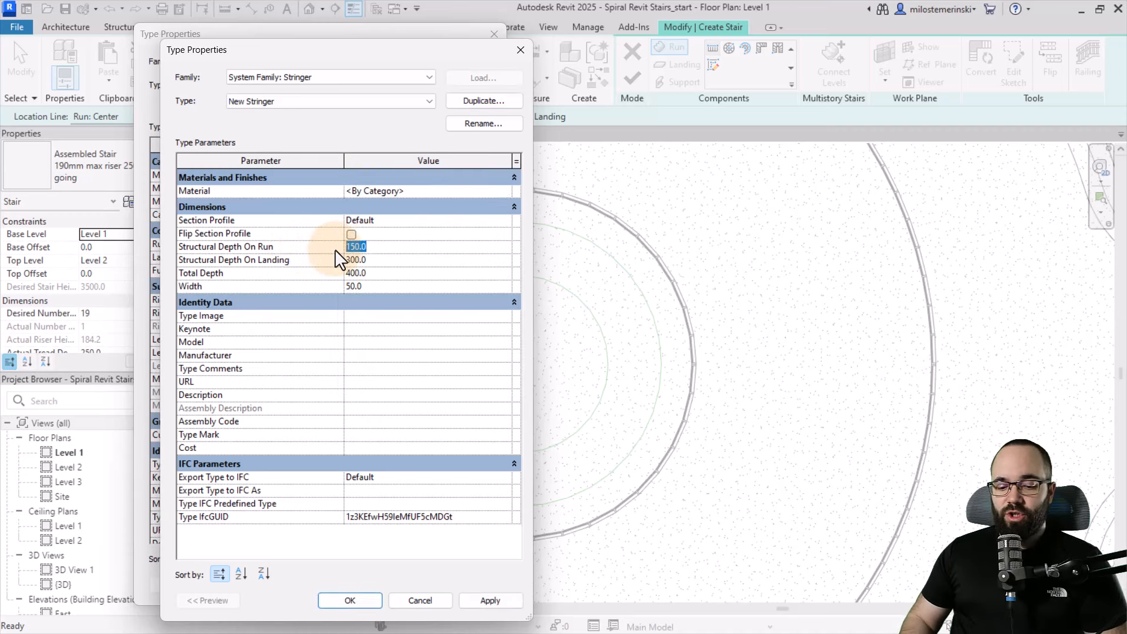
pyautogui.write('380')
pyautogui.click(427, 259)
pyautogui.write('400')
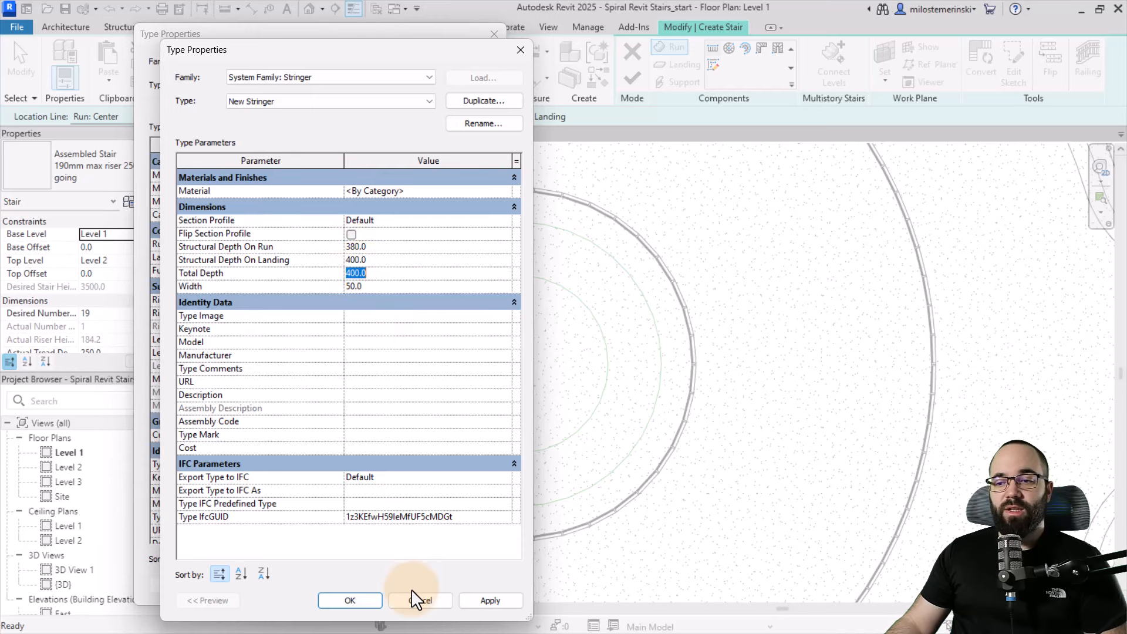
pyautogui.click(419, 600)
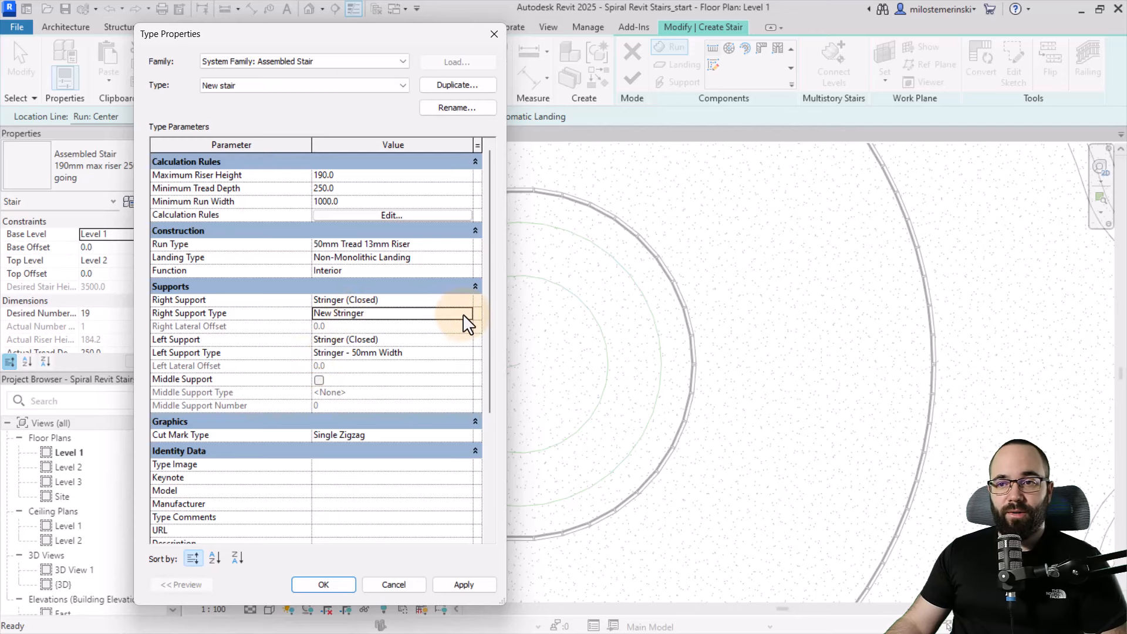
pyautogui.click(471, 312)
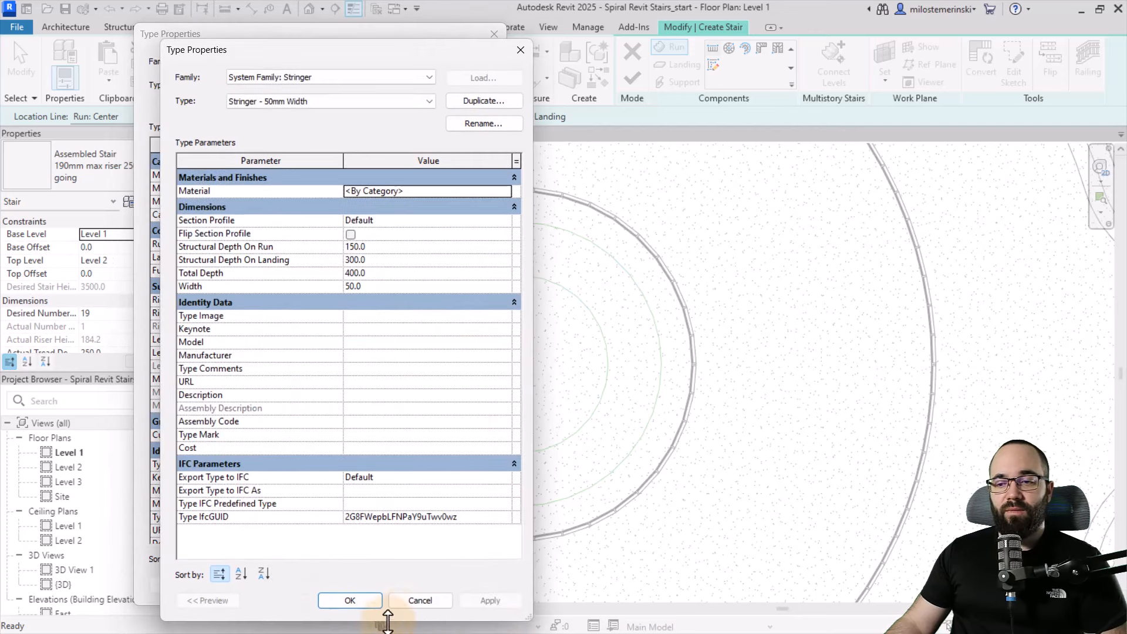
# Use New Stringer for the left support, a Monolithic Run 150mm Depth and a 220mm Thickness landing
pyautogui.click(329, 101)
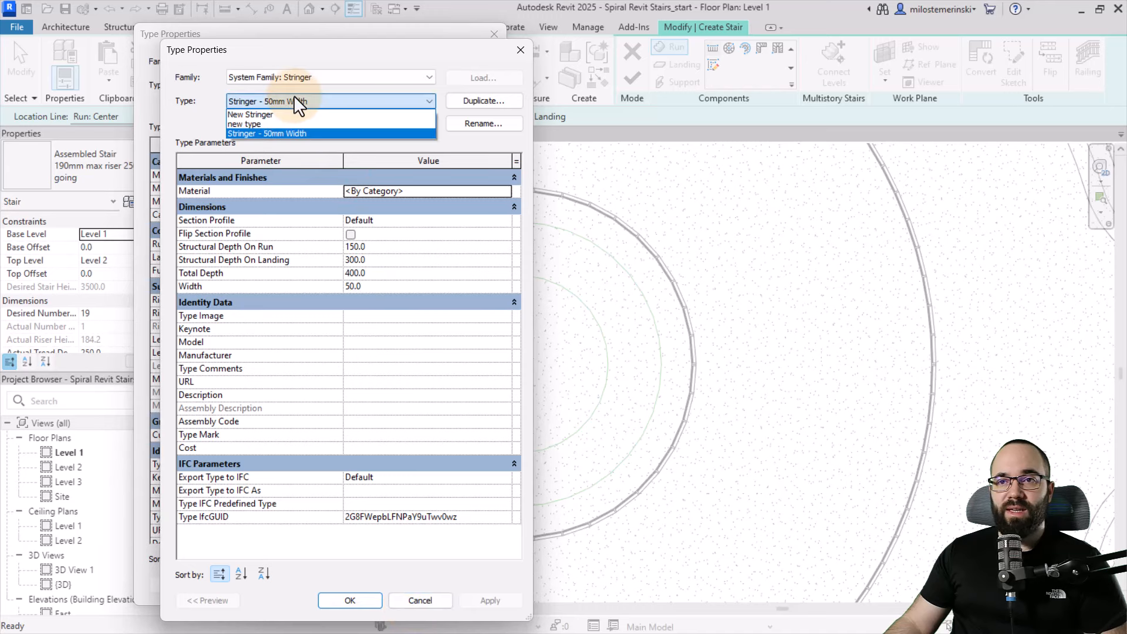
pyautogui.click(250, 113)
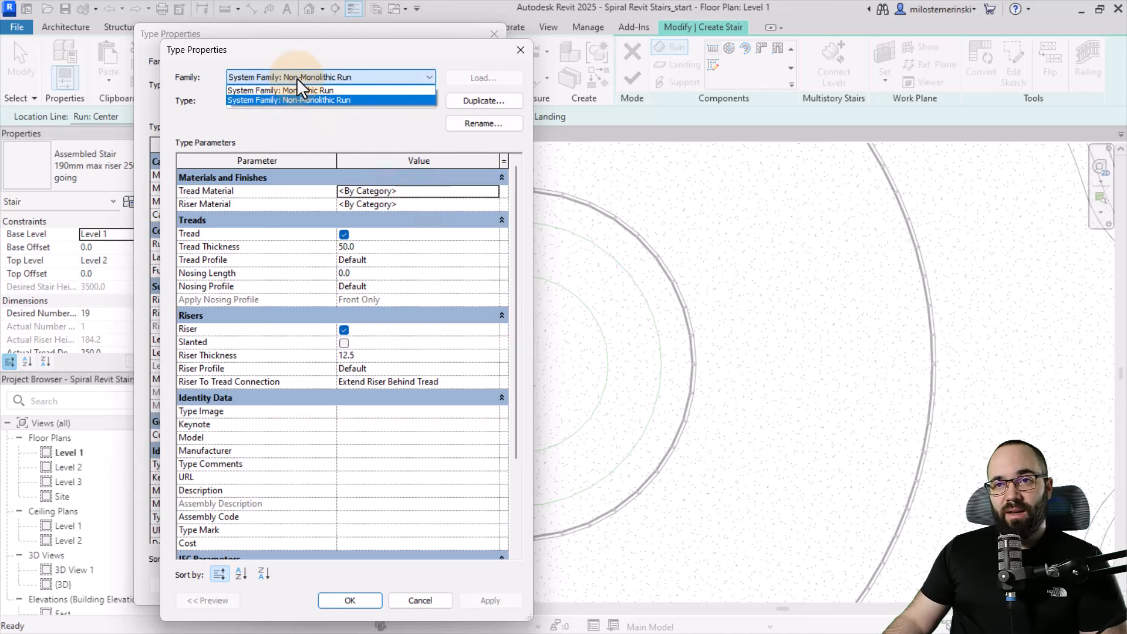
pyautogui.click(289, 91)
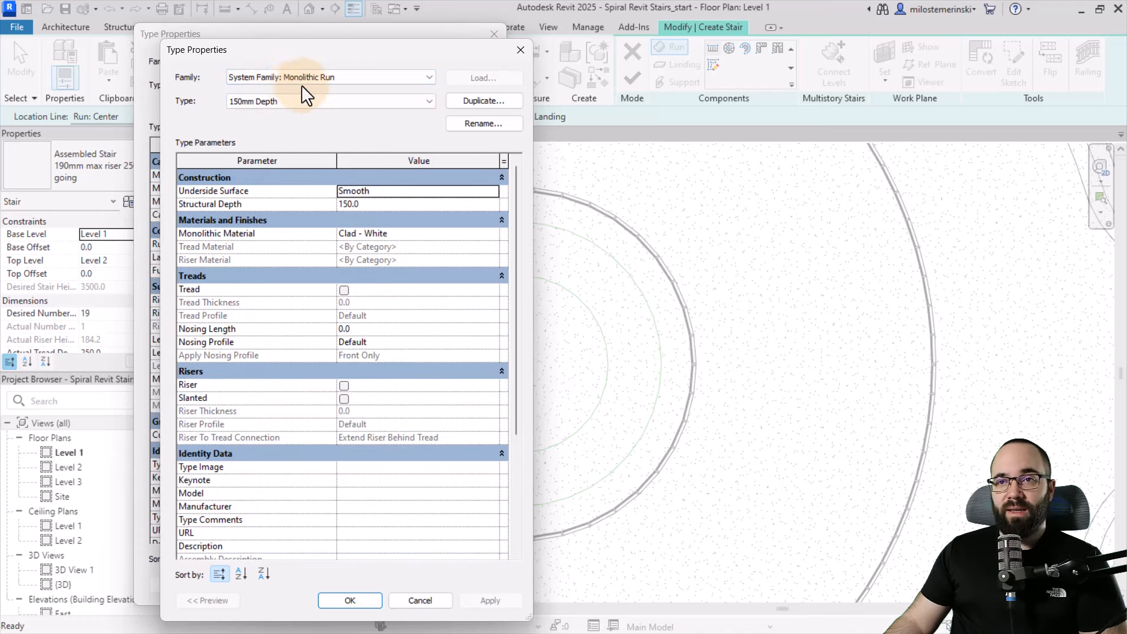
pyautogui.click(328, 101)
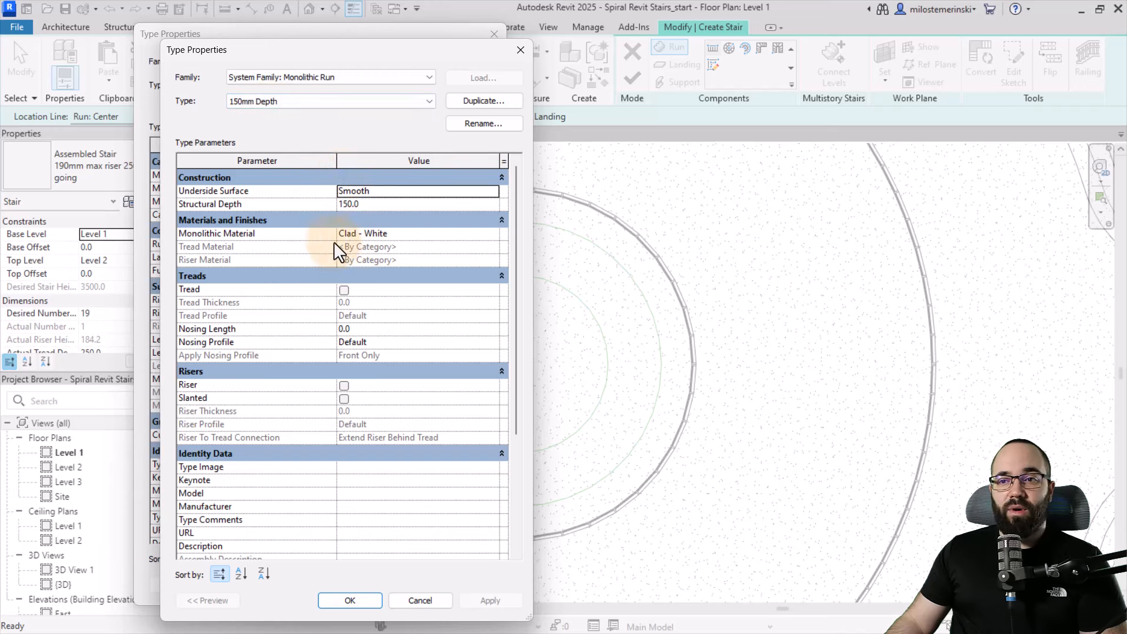
pyautogui.moveTo(389, 247)
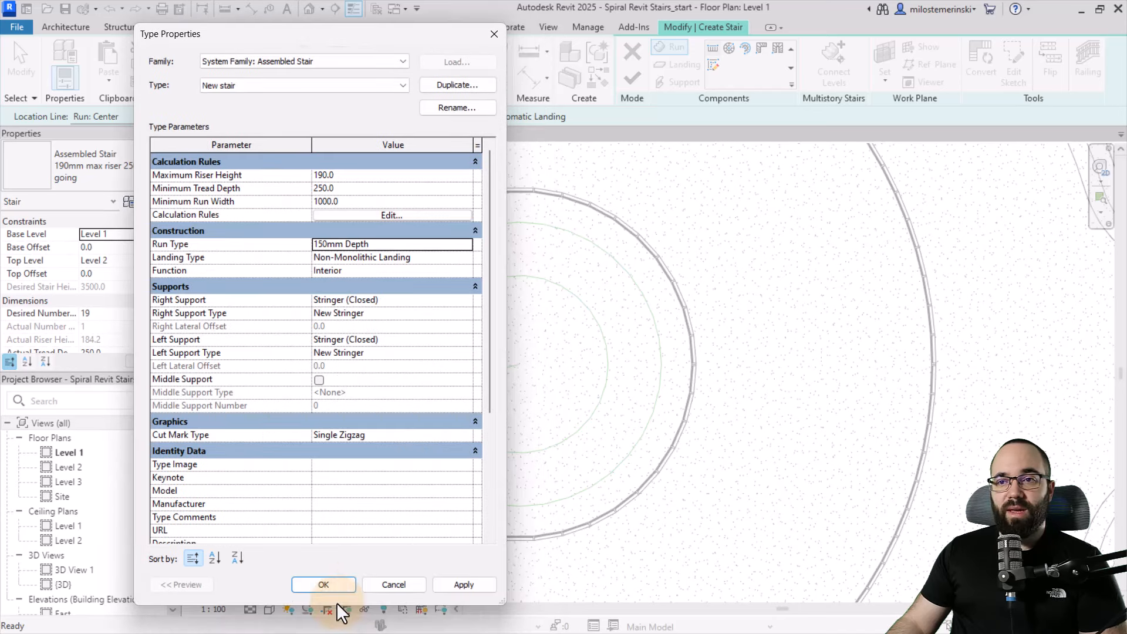
pyautogui.click(392, 257)
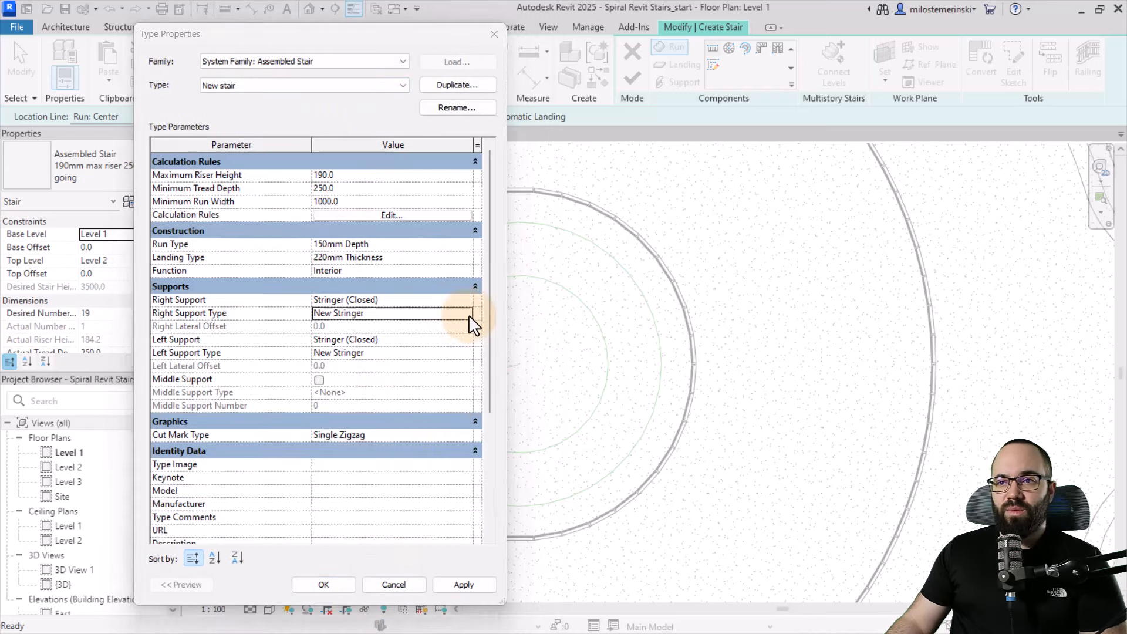
# Search the Material Browser for 'white' to give the New Stringer a white material
pyautogui.click(472, 312)
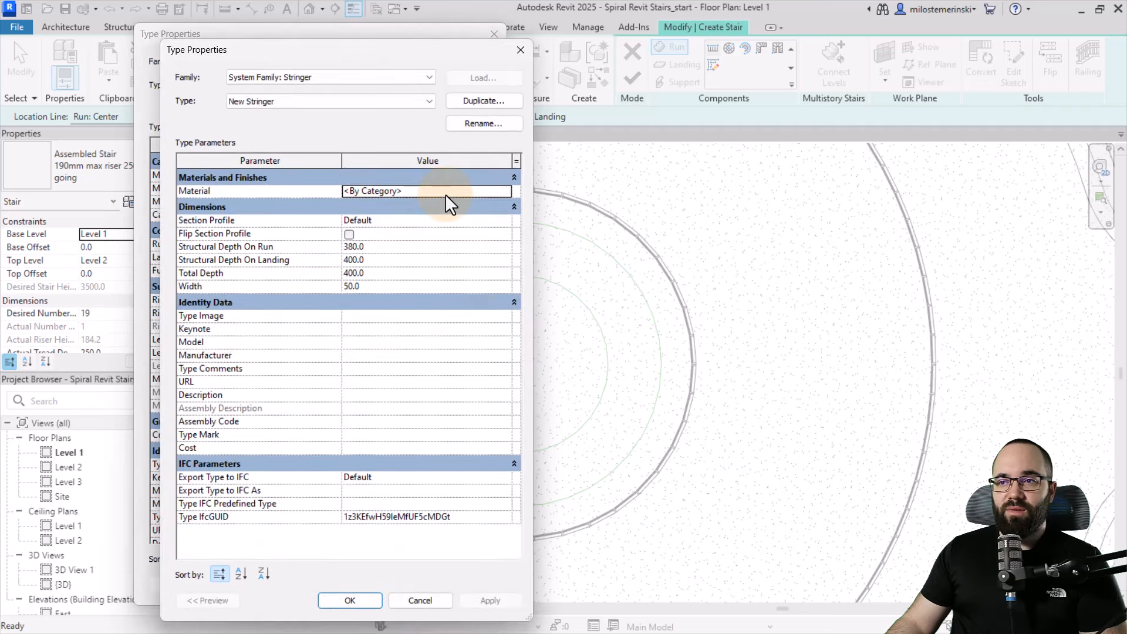
pyautogui.click(428, 190)
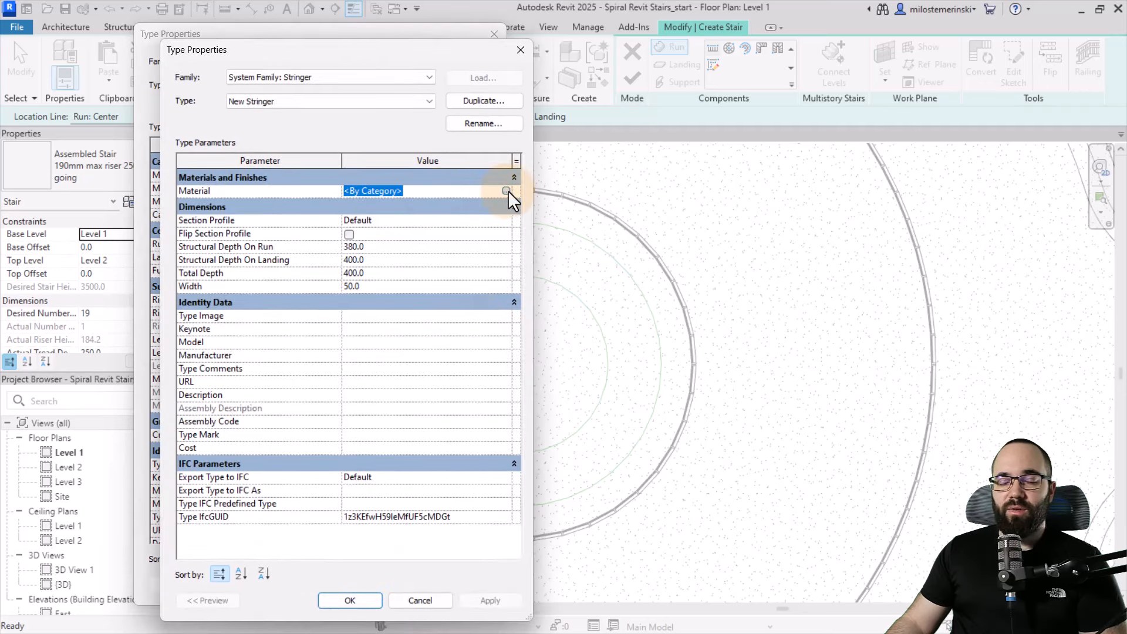
pyautogui.click(507, 190)
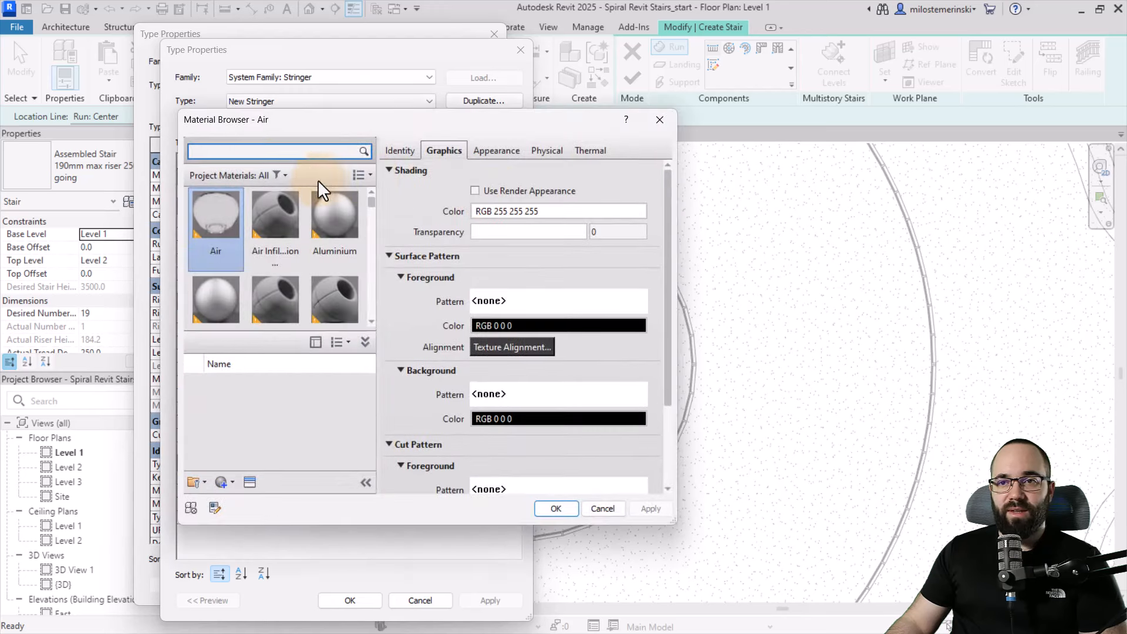
pyautogui.write('white')
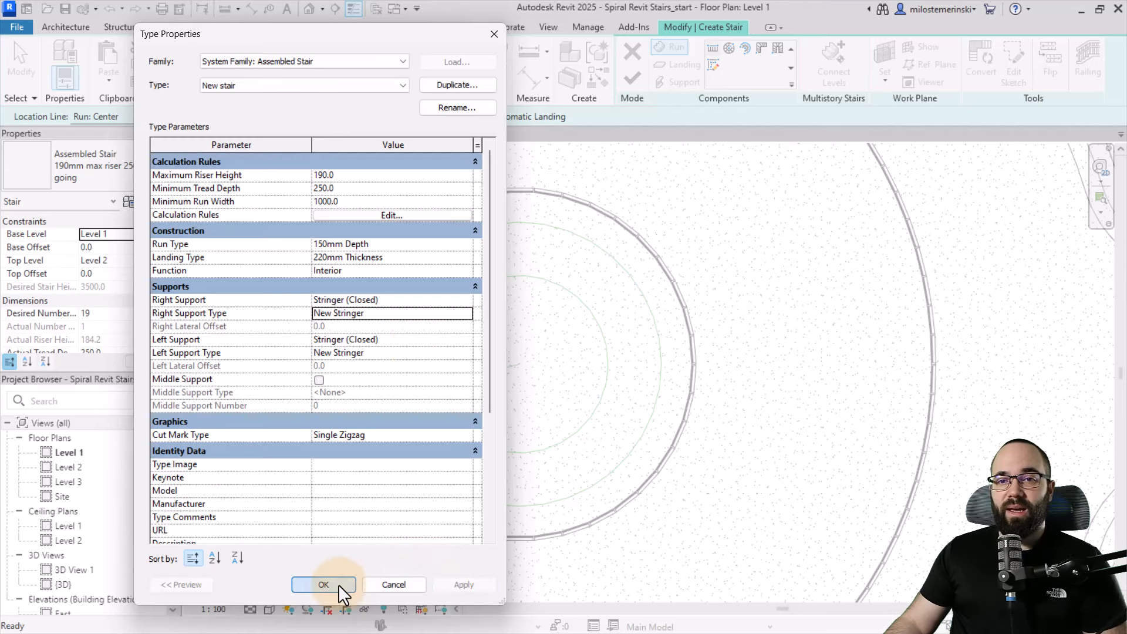
# Apply the New stair type settings and set the actual tread depth to 800
pyautogui.click(323, 584)
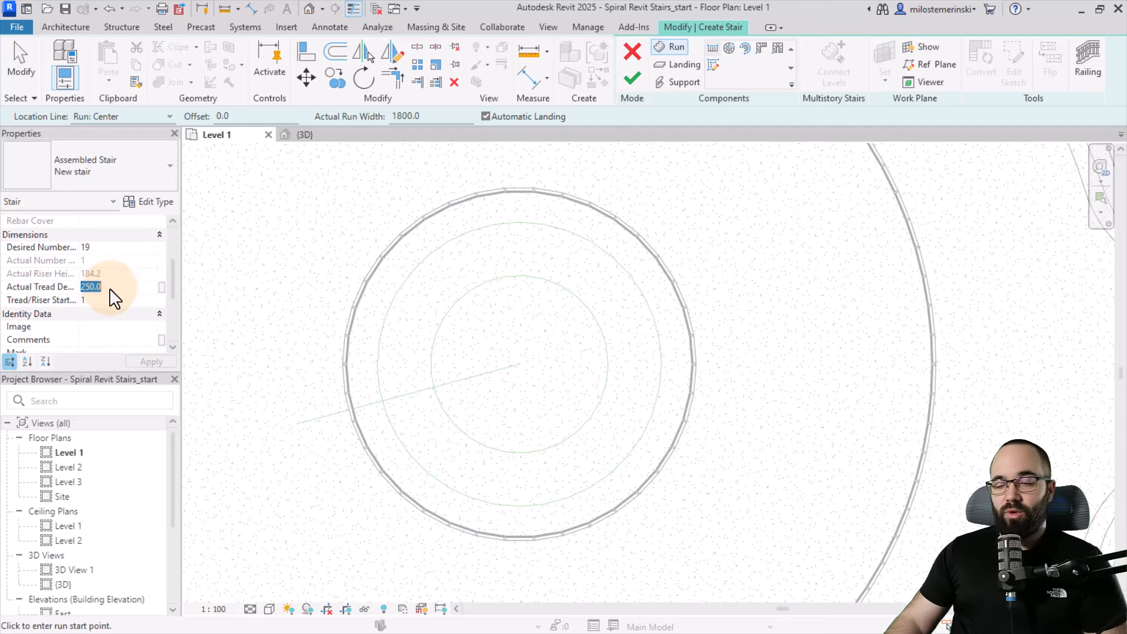
pyautogui.write('800')
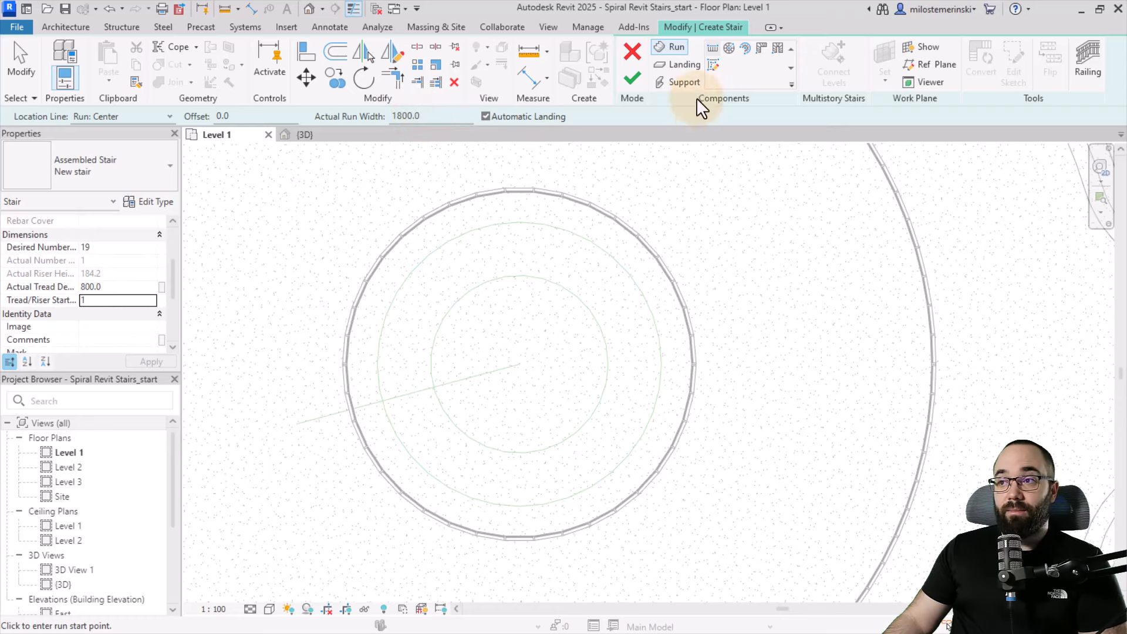
pyautogui.moveTo(744, 47)
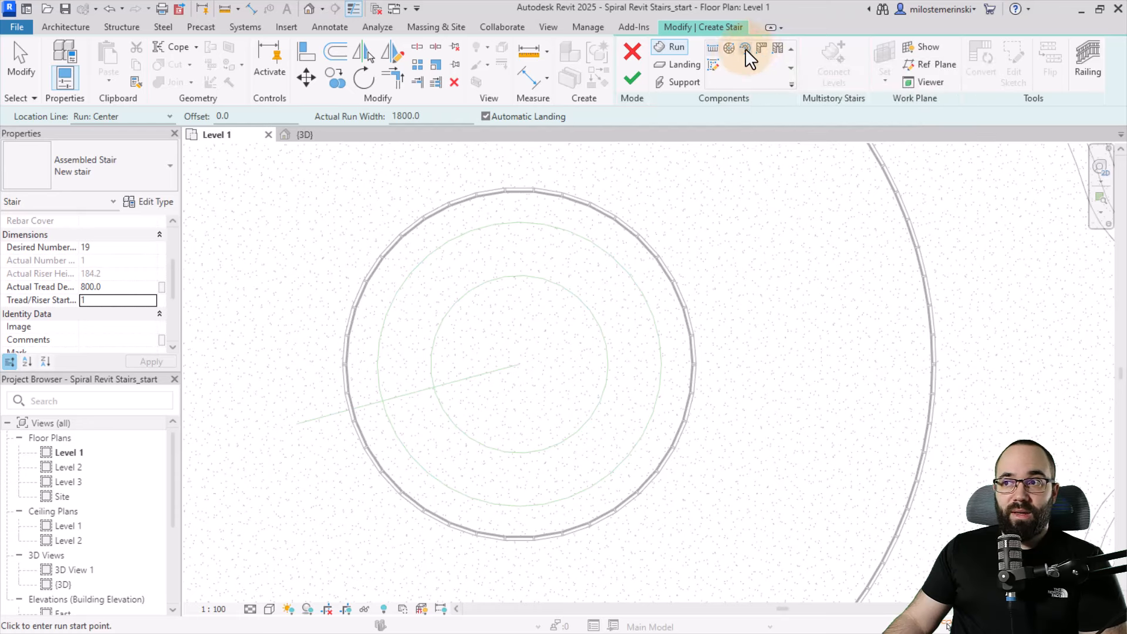
pyautogui.moveTo(746, 56)
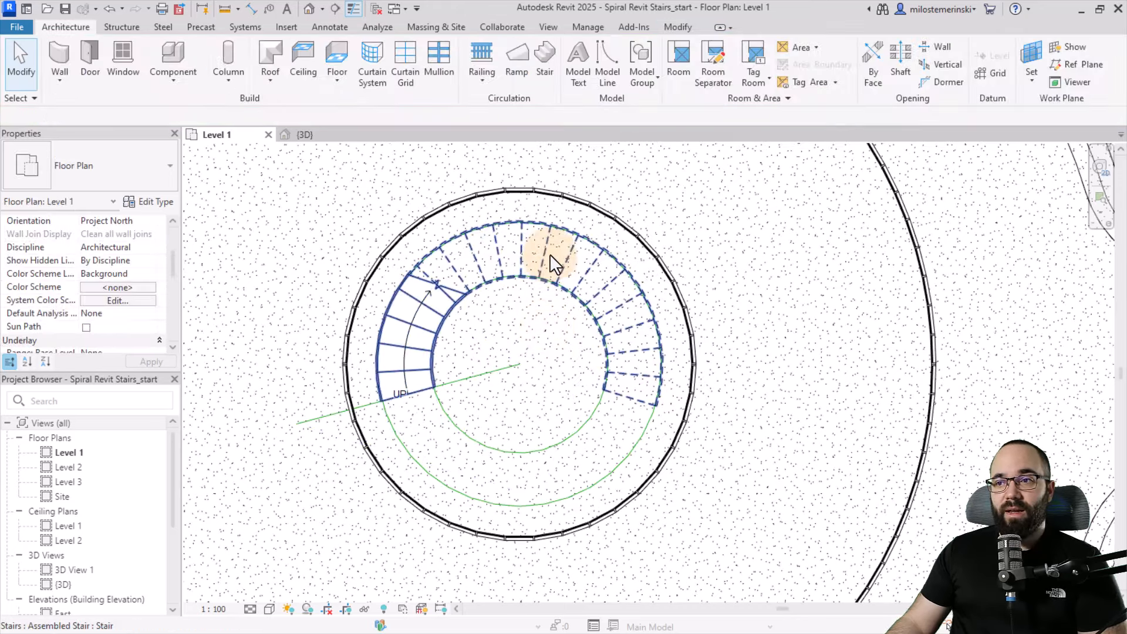
# Edit the spiral stair and sketch a curved landing, trimming its arc boundaries to meet
pyautogui.click(549, 259)
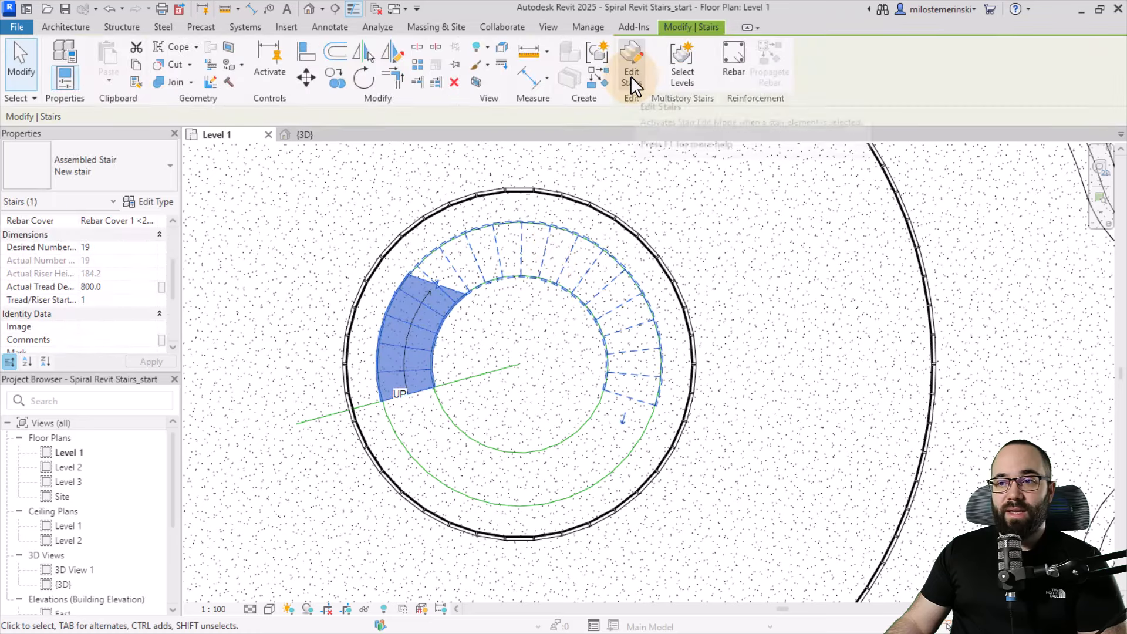
pyautogui.click(631, 65)
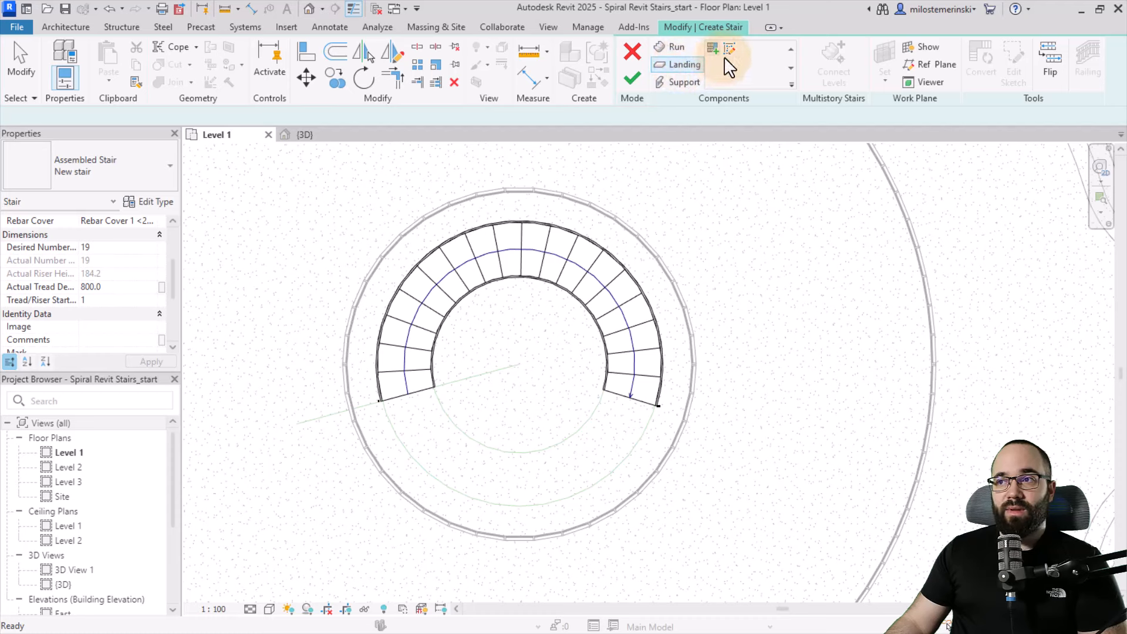
pyautogui.click(683, 64)
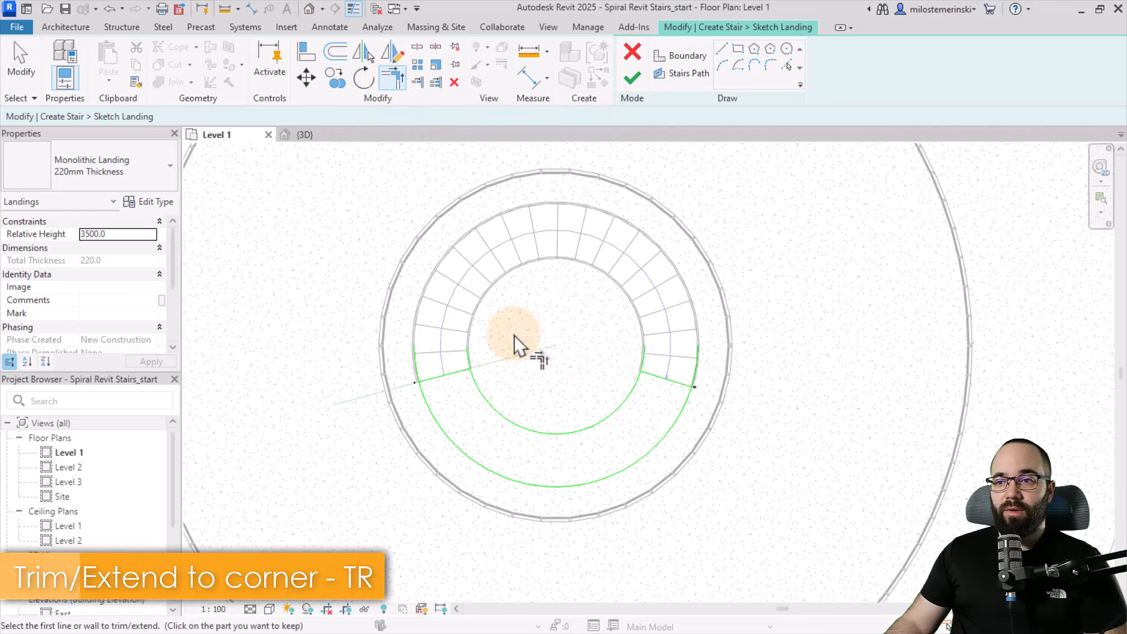
pyautogui.click(518, 346)
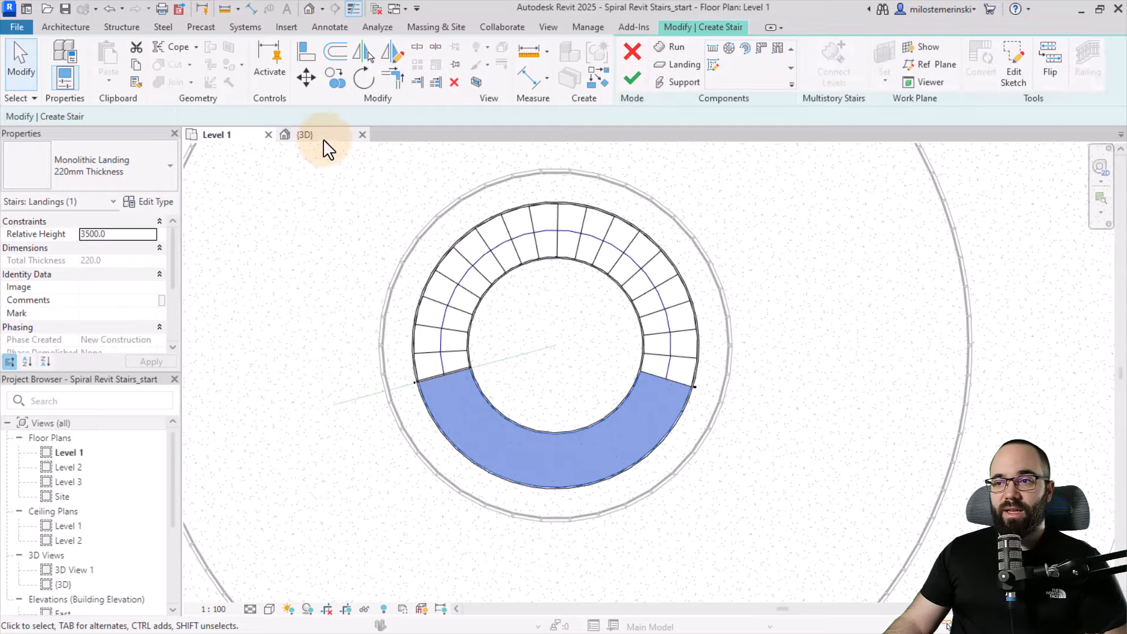
# Orbit the 3D view around the building to inspect the spiral stair and its landing
pyautogui.click(305, 134)
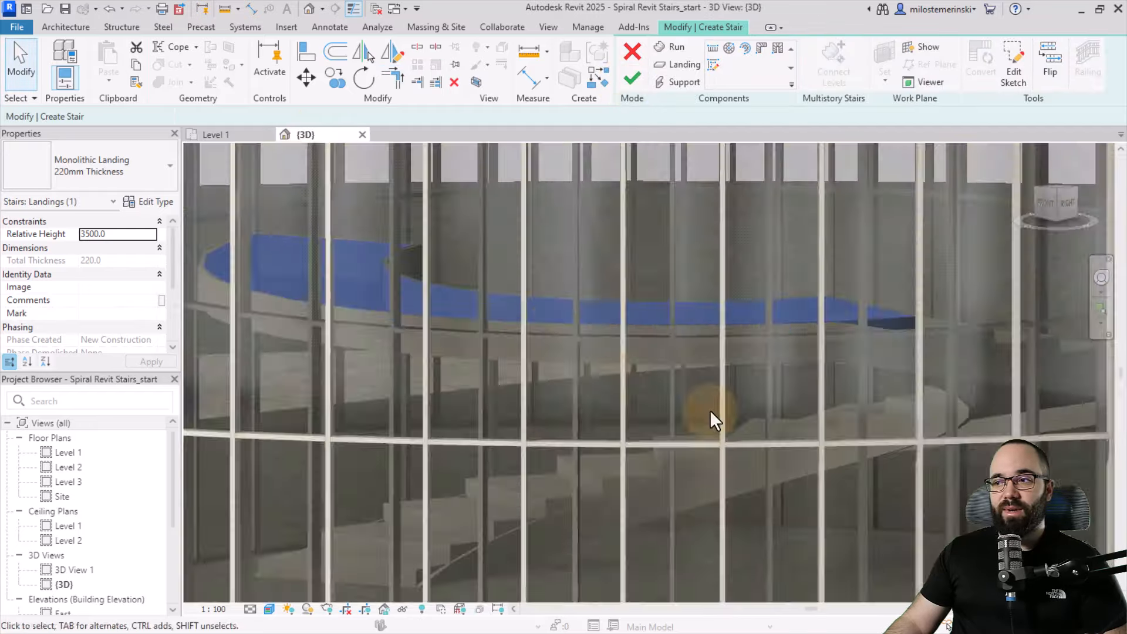
pyautogui.moveTo(714, 419); pyautogui.dragTo(700, 431)
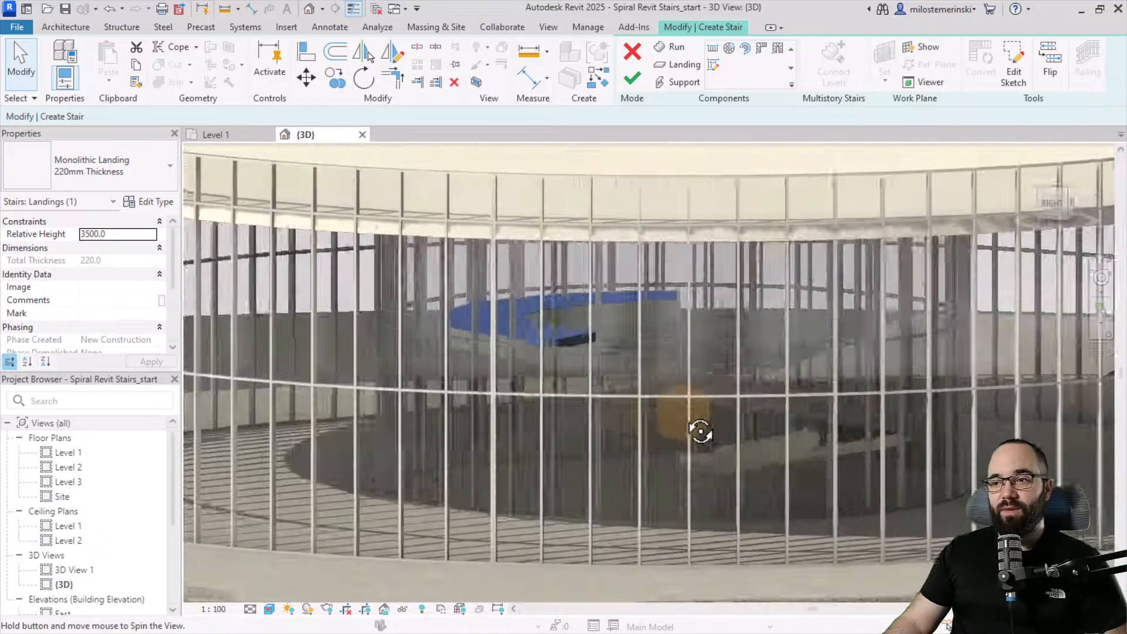
pyautogui.moveTo(698, 431); pyautogui.dragTo(407, 342)
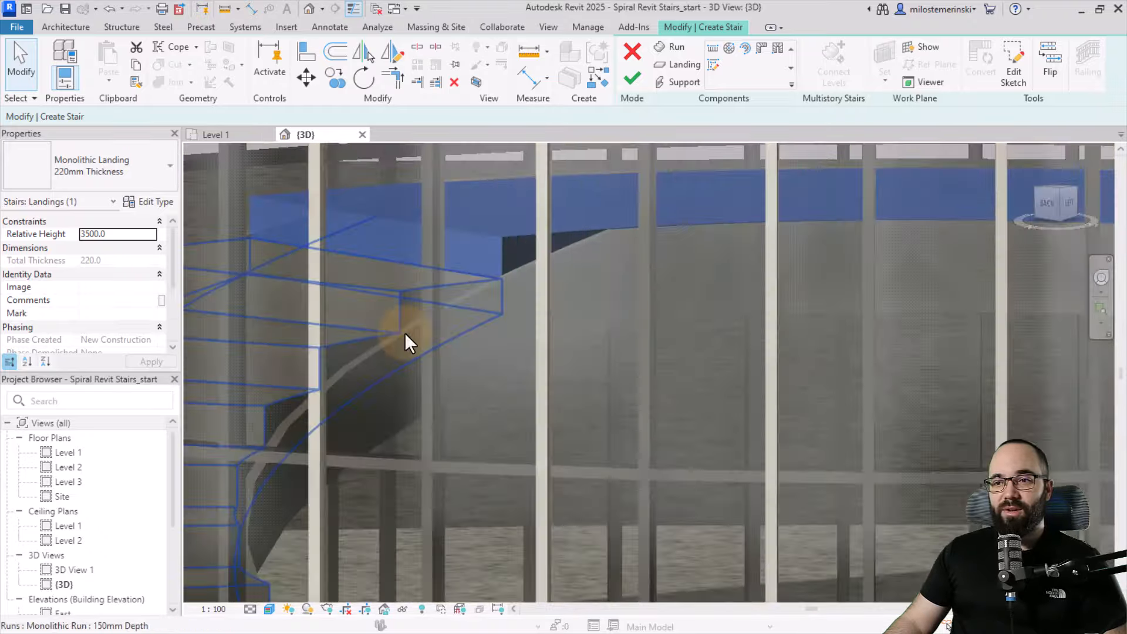
pyautogui.moveTo(410, 342); pyautogui.dragTo(450, 331)
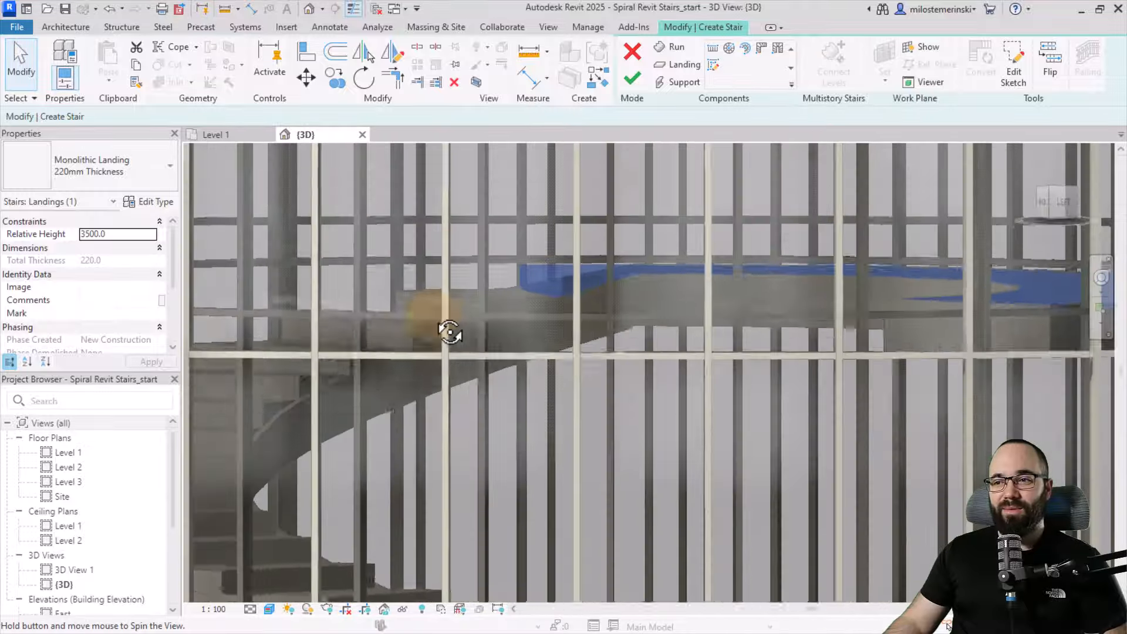
pyautogui.moveTo(451, 331); pyautogui.dragTo(529, 303)
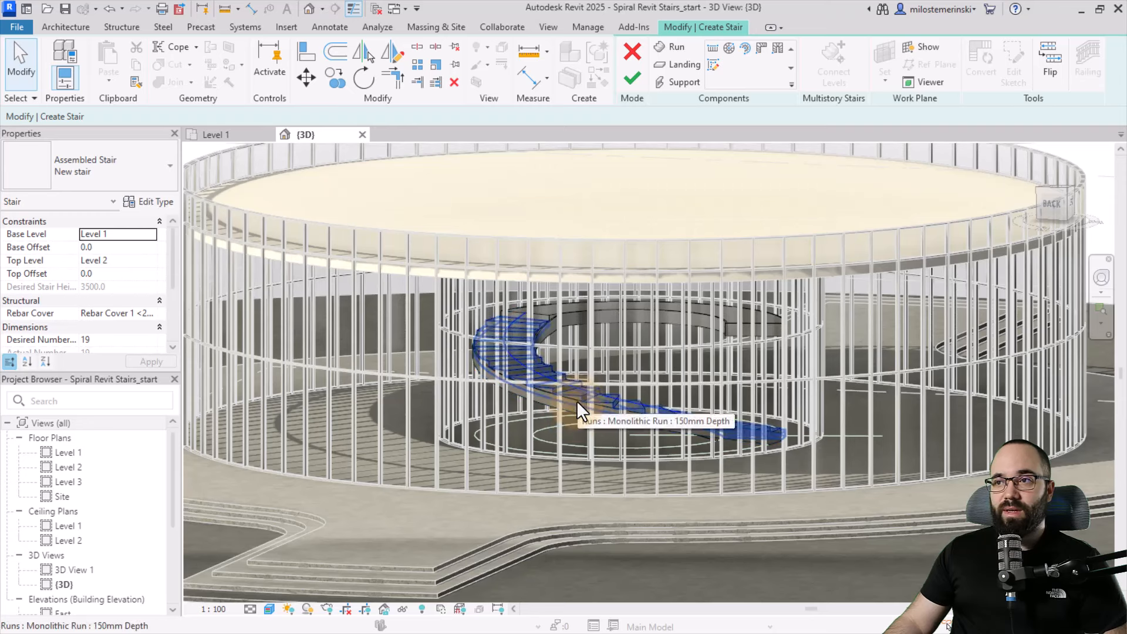
# Paste the spiral run aligned to Level 2, stacking a second run from 3500 to 7000 mm
pyautogui.click(631, 78)
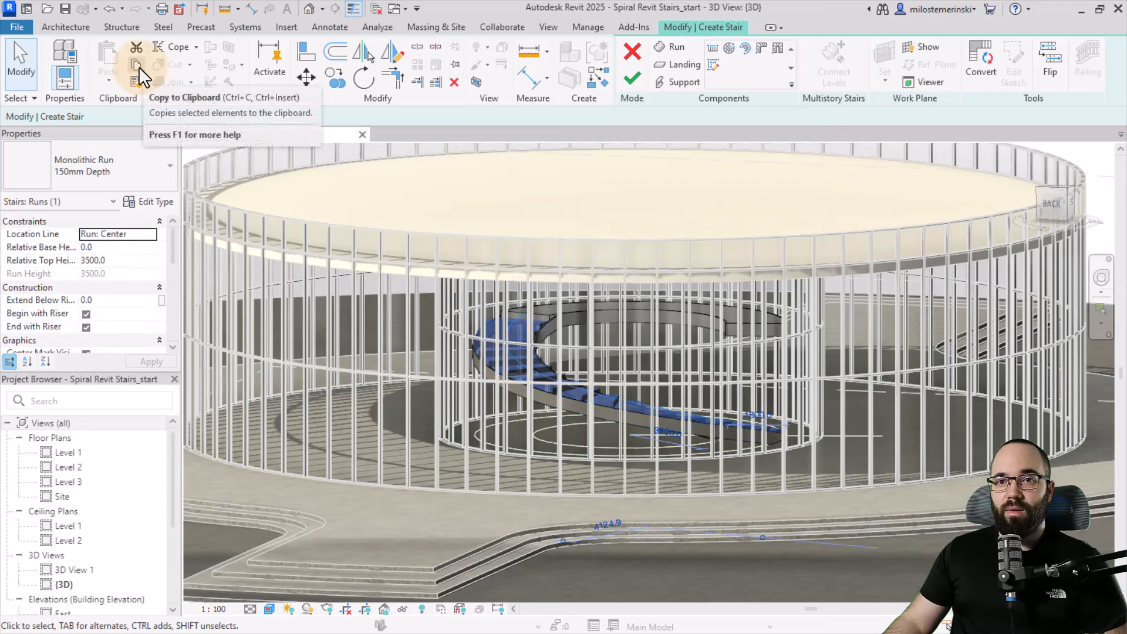
pyautogui.click(109, 71)
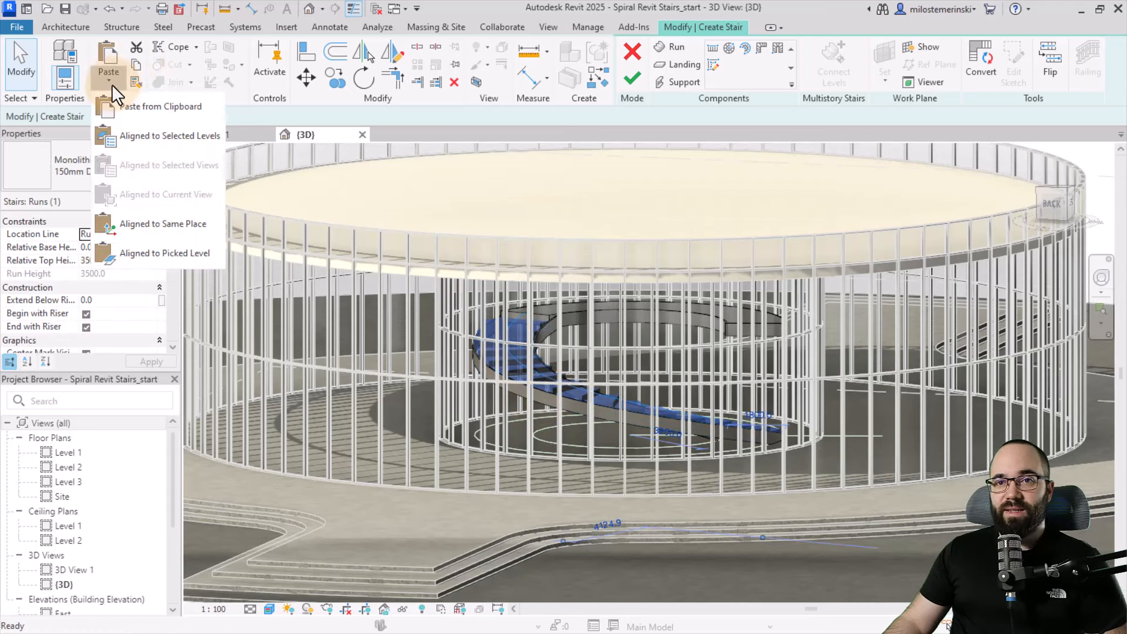
pyautogui.click(170, 135)
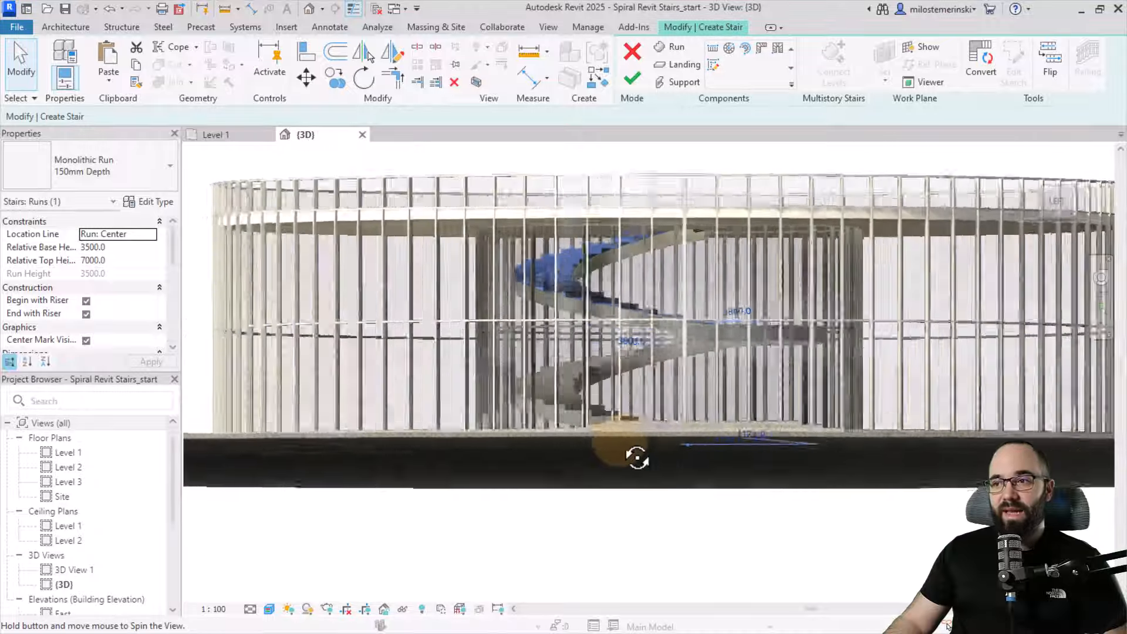
pyautogui.moveTo(639, 459); pyautogui.dragTo(525, 385)
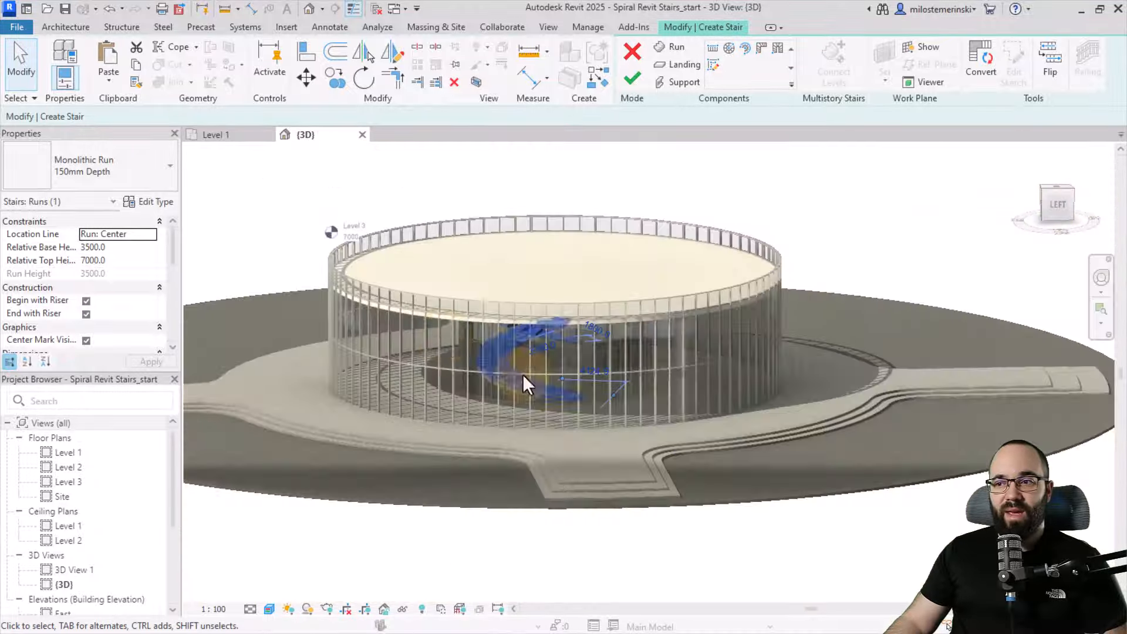
pyautogui.doubleClick(68, 481)
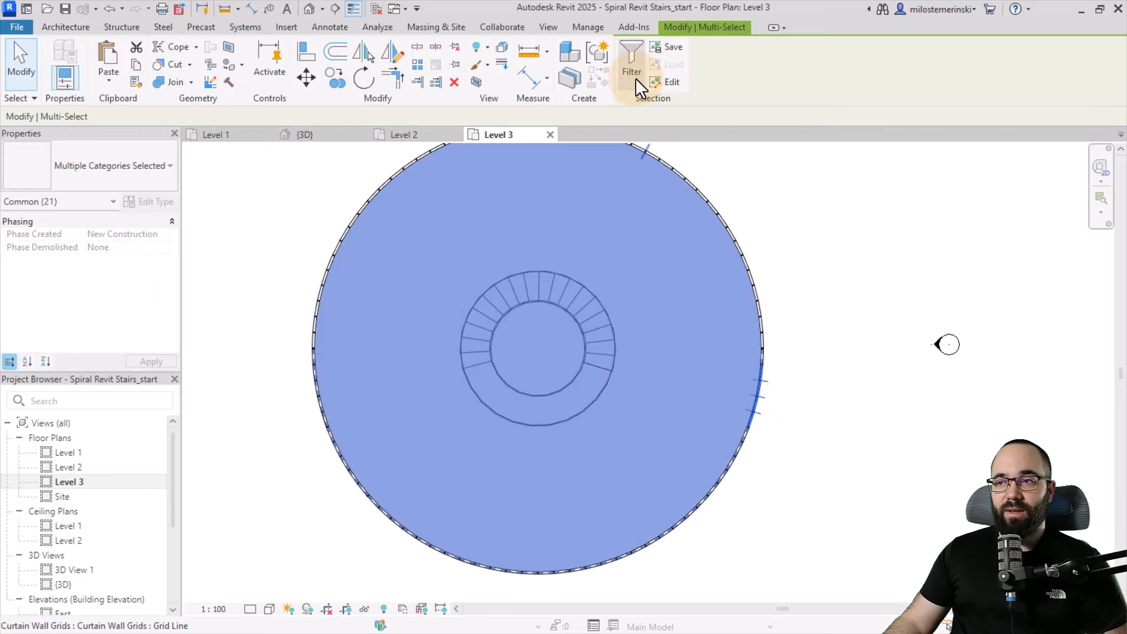
# Filter the selection to the Level 3 floor only and start editing its boundary
pyautogui.click(632, 61)
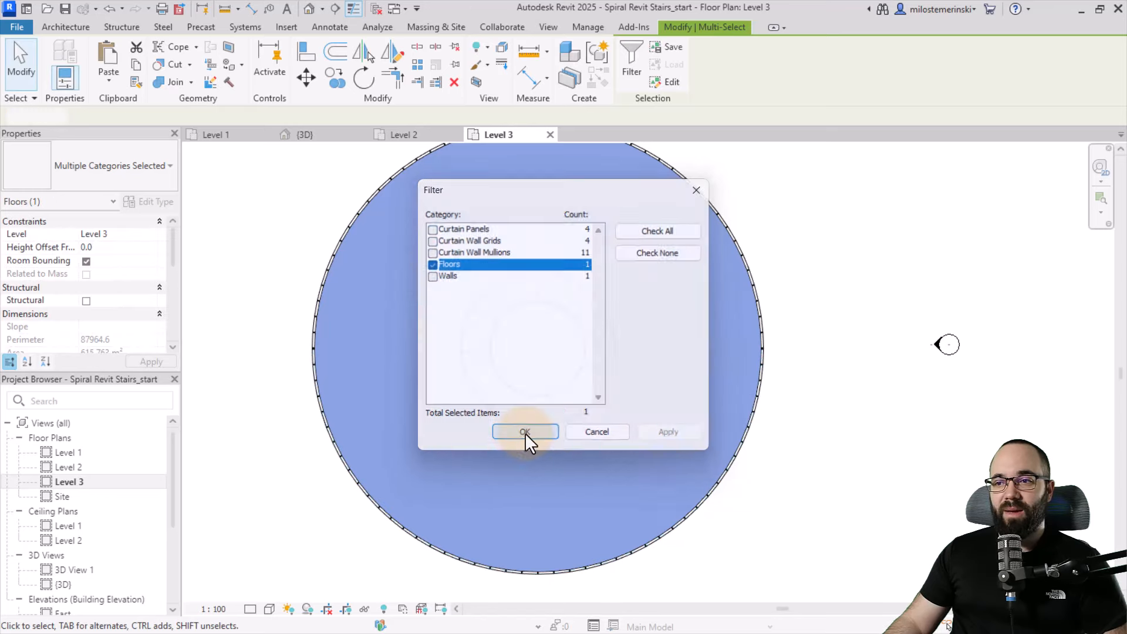
pyautogui.click(525, 433)
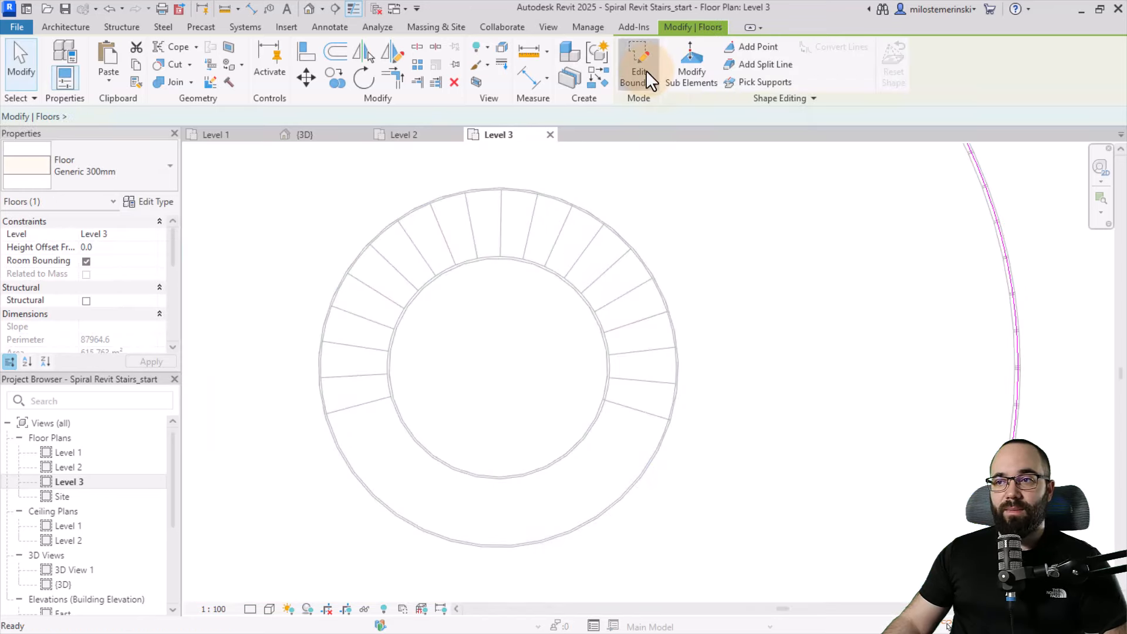
pyautogui.click(638, 65)
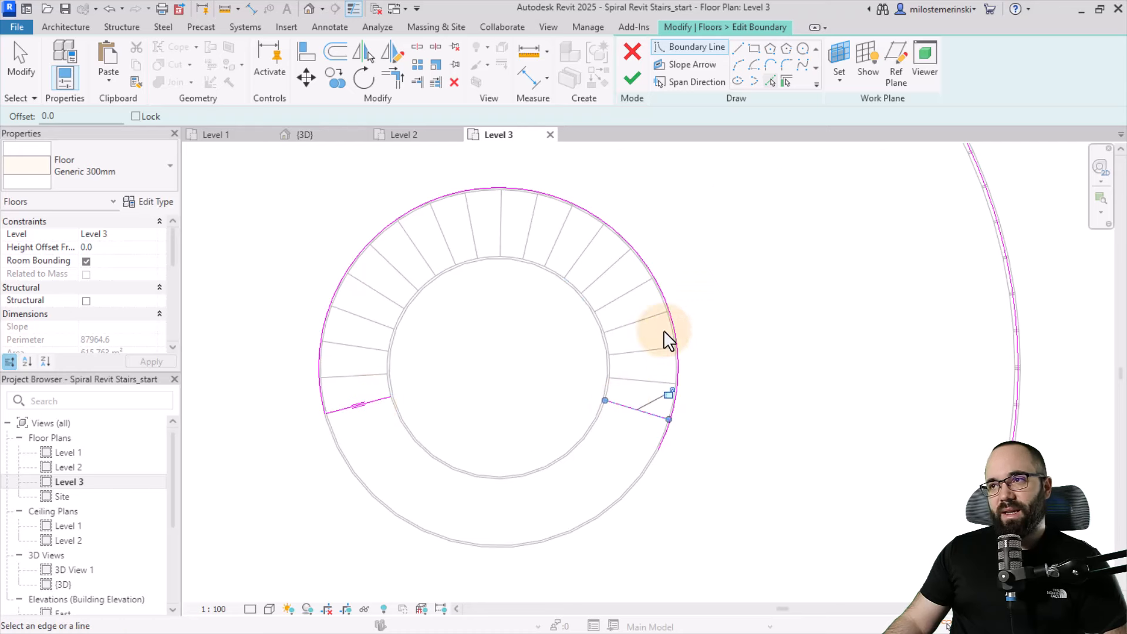
pyautogui.moveTo(738, 68)
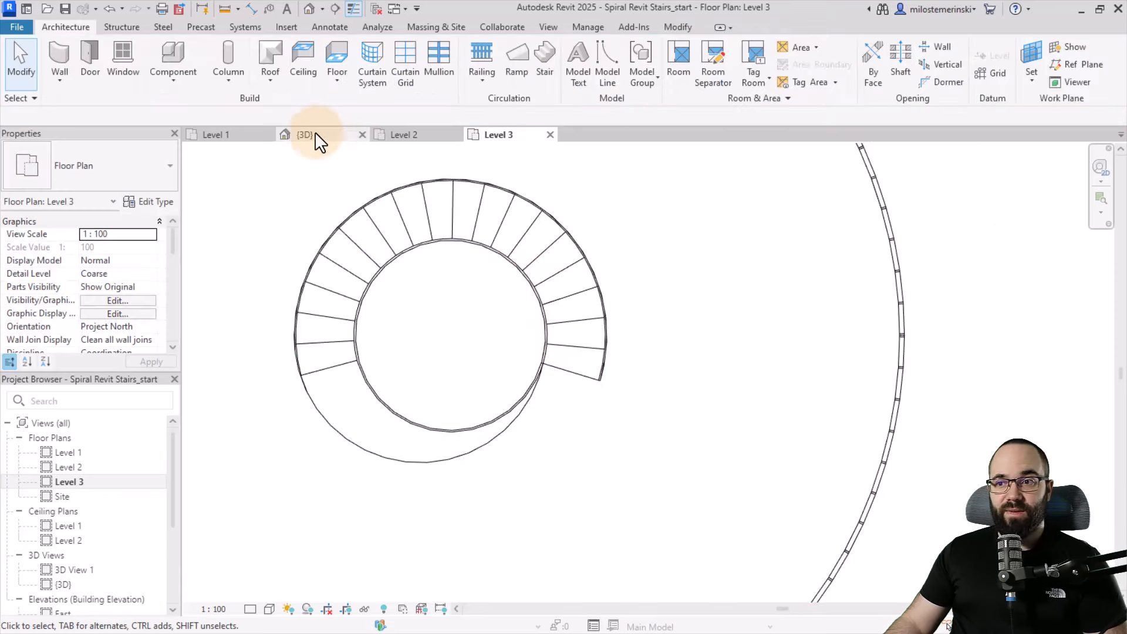
# Inspect the curved floor opening in the 3D view, then begin placing a camera
pyautogui.click(306, 134)
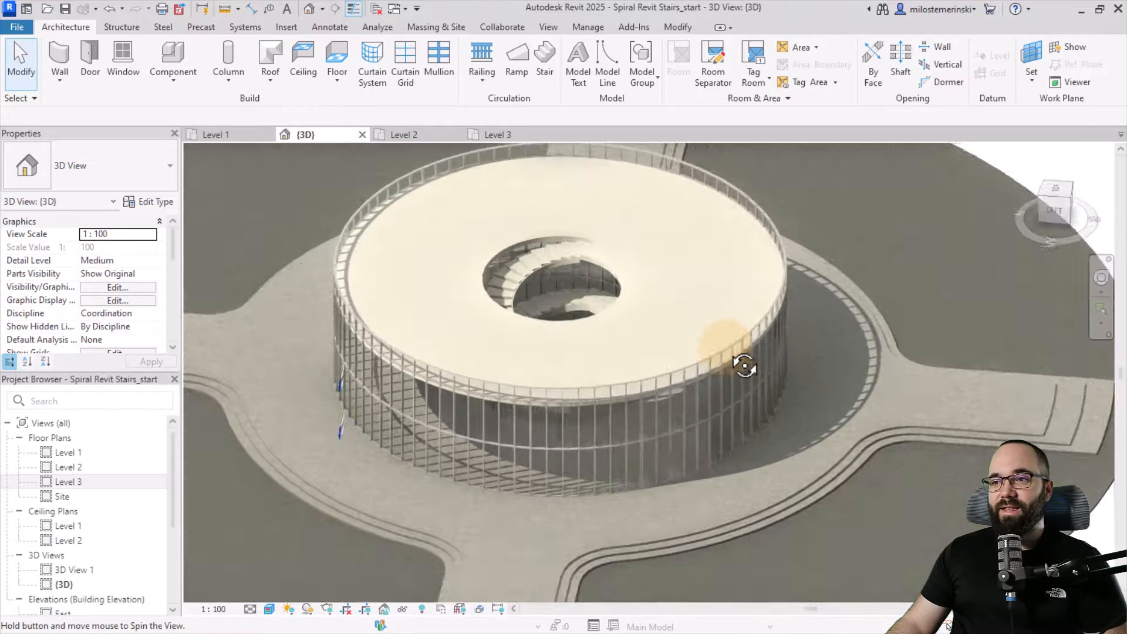
pyautogui.moveTo(746, 365); pyautogui.dragTo(674, 204)
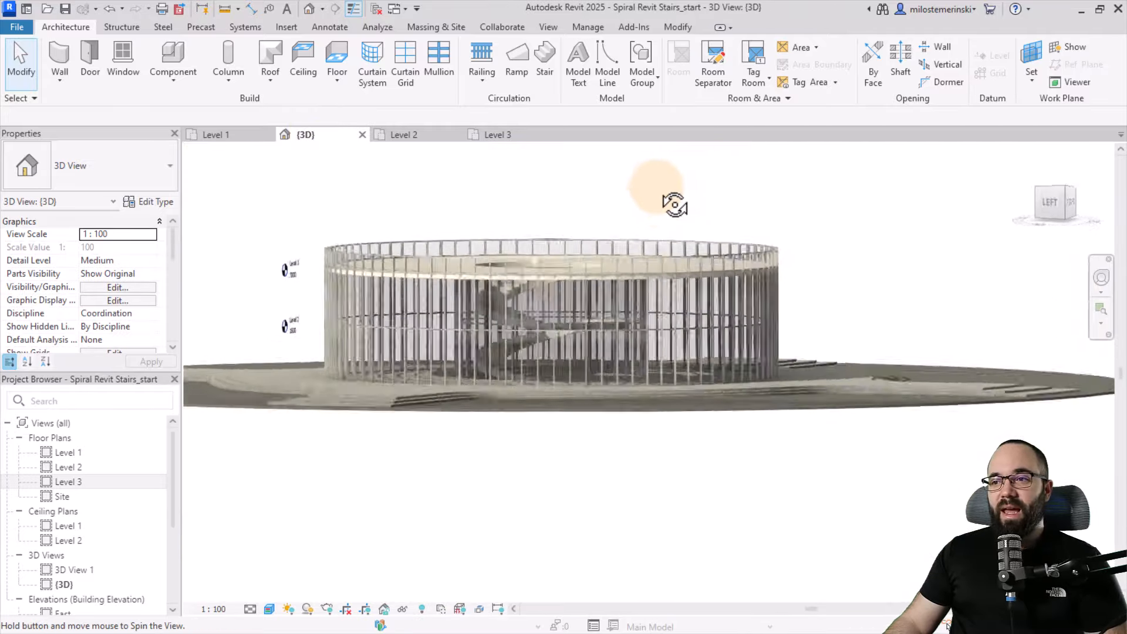
pyautogui.click(404, 134)
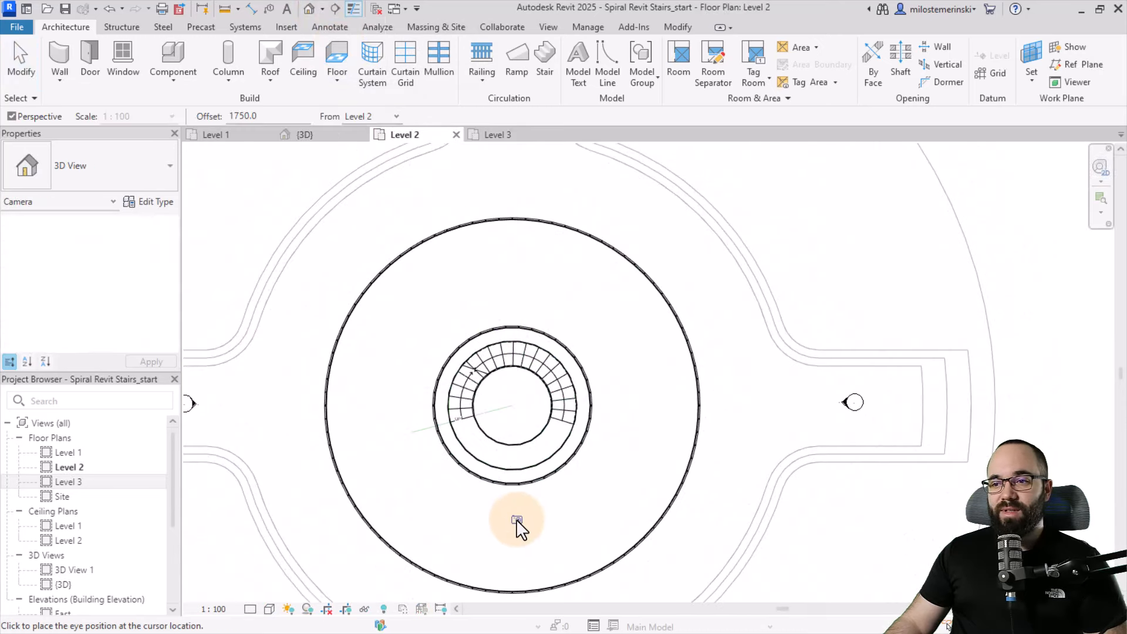
# Place the camera eye inside the glass building aimed at the spiral stair, creating 3D View 2
pyautogui.click(517, 521)
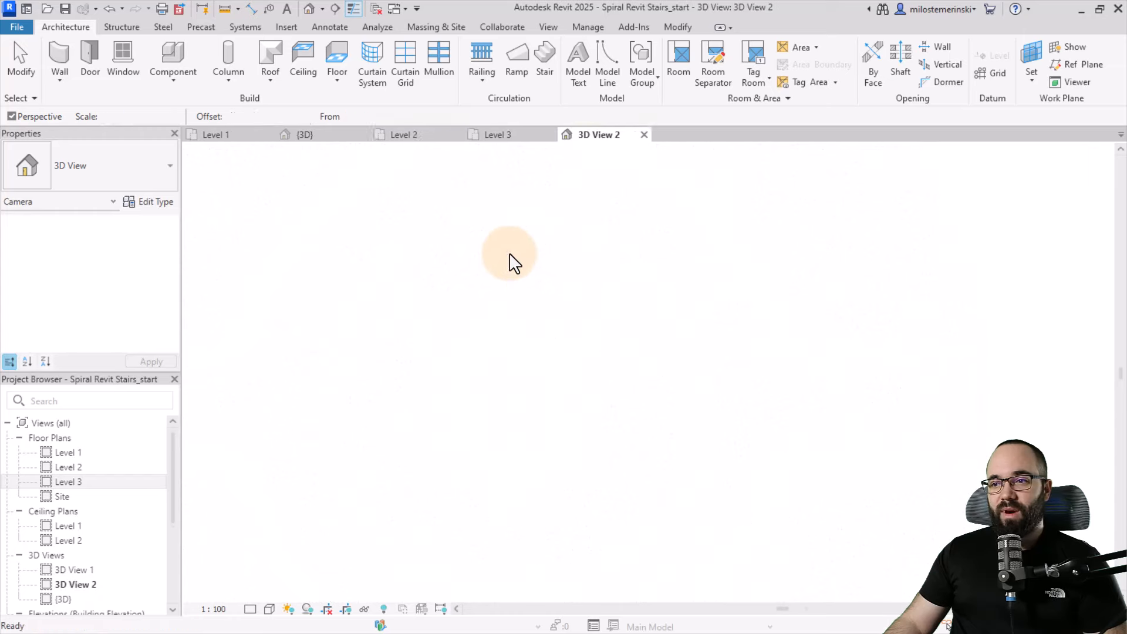
pyautogui.click(510, 255)
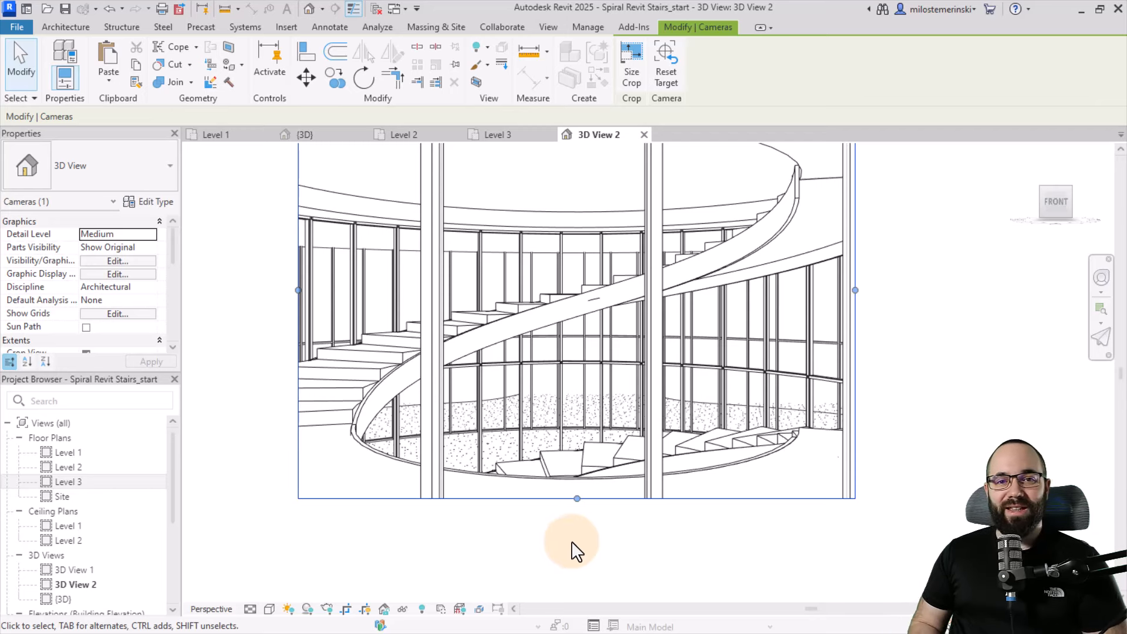
pyautogui.click(688, 133)
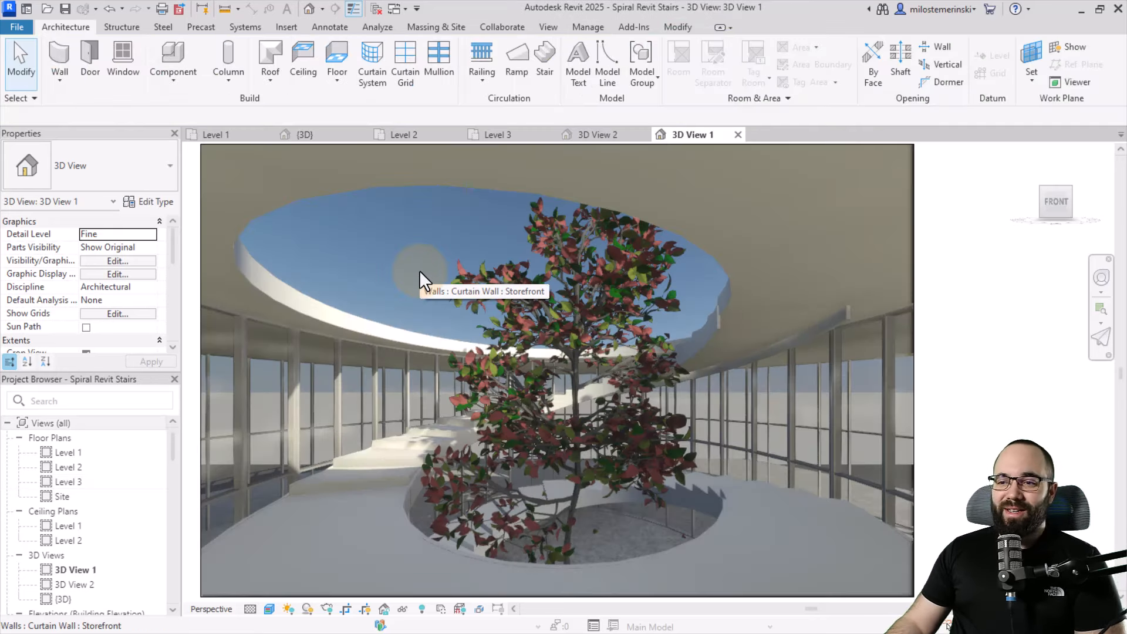
pyautogui.moveTo(405, 271)
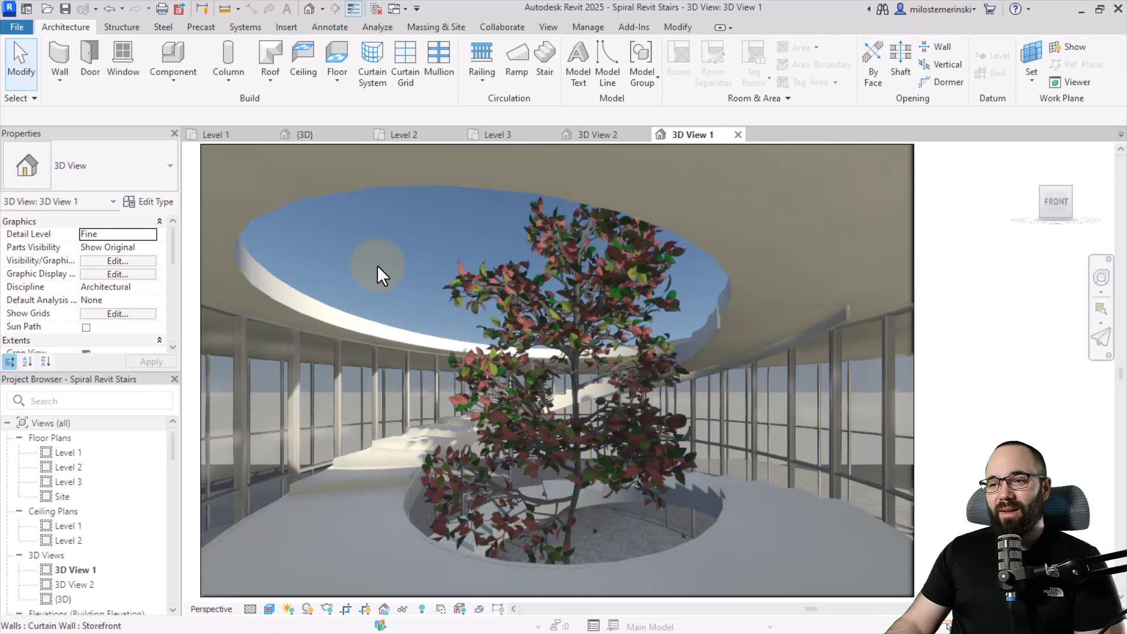
pyautogui.moveTo(379, 274)
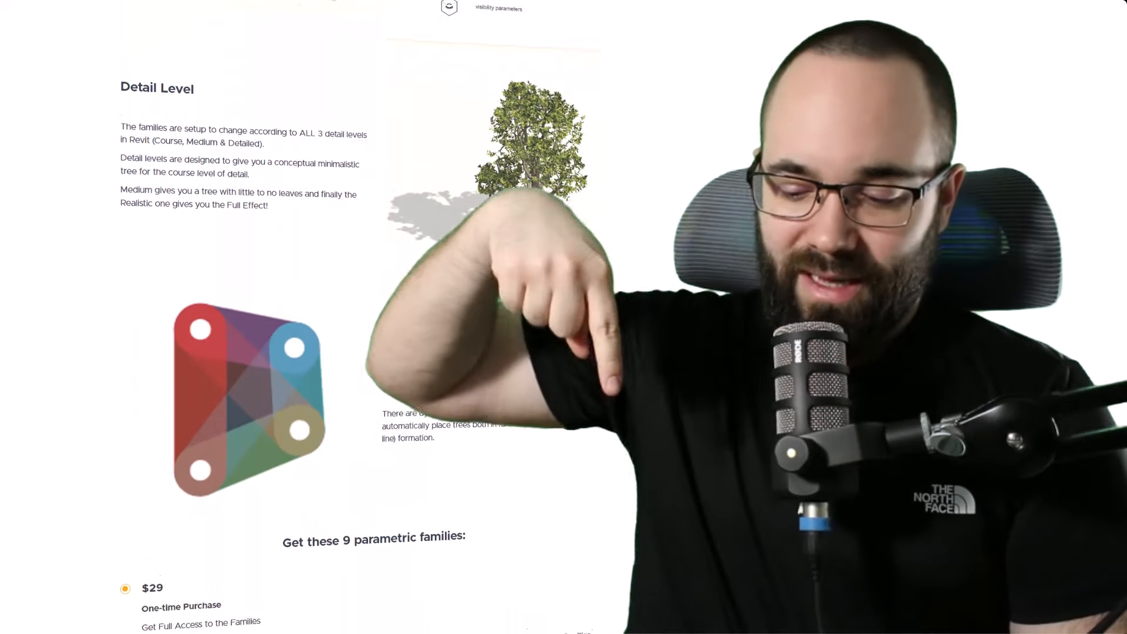
# Scroll down the Balkan Architect page offering nine parametric tree families for $29
pyautogui.scroll(-3)
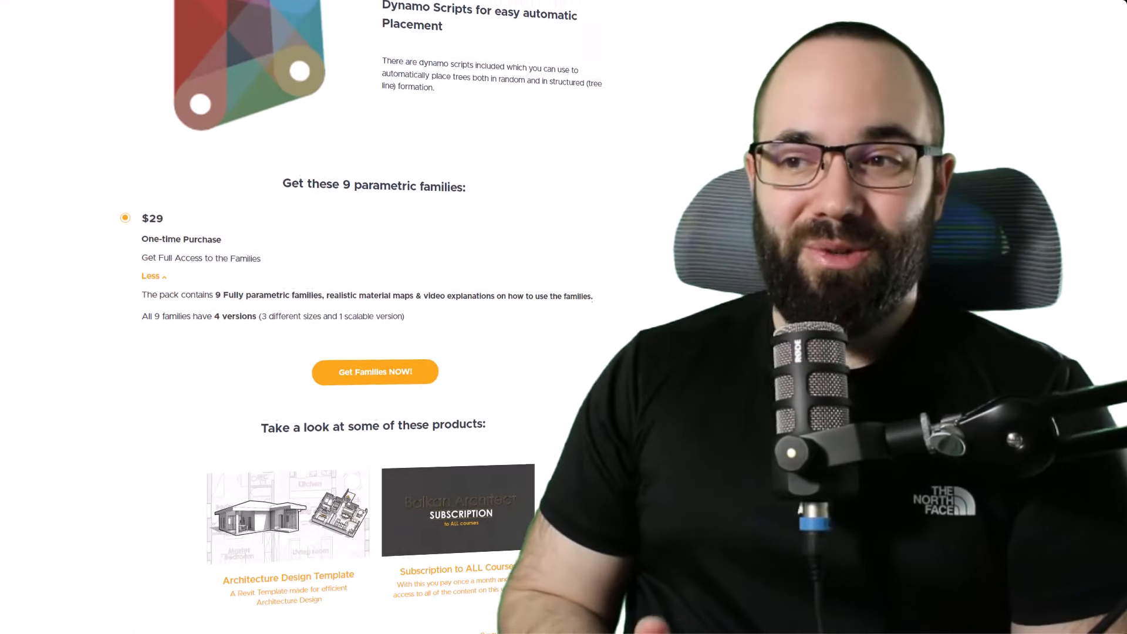
pyautogui.scroll(-3)
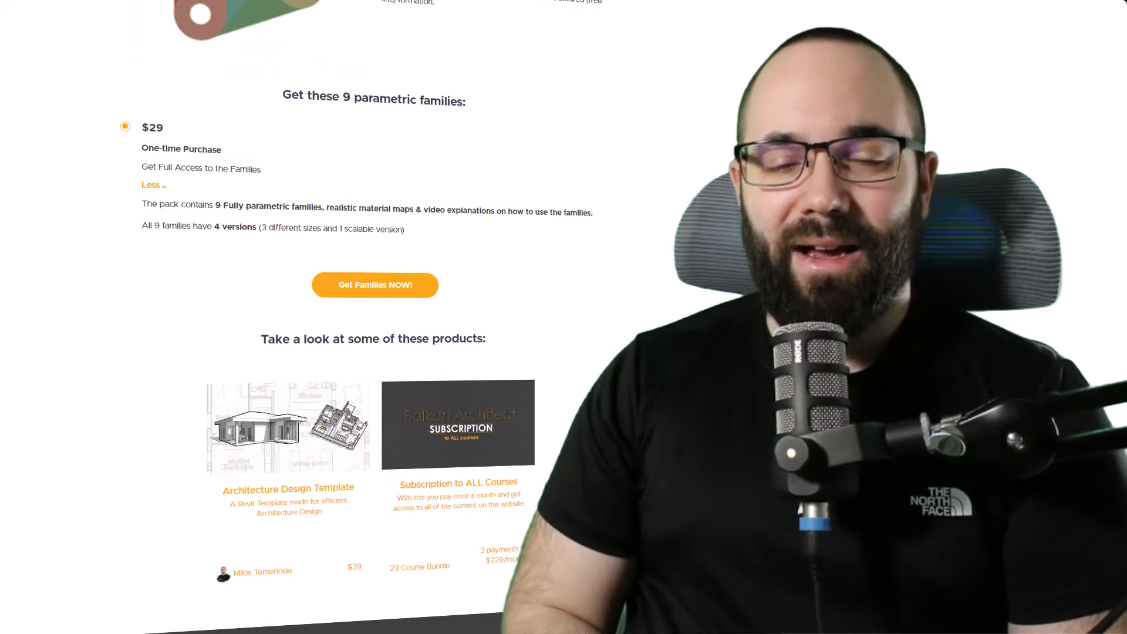